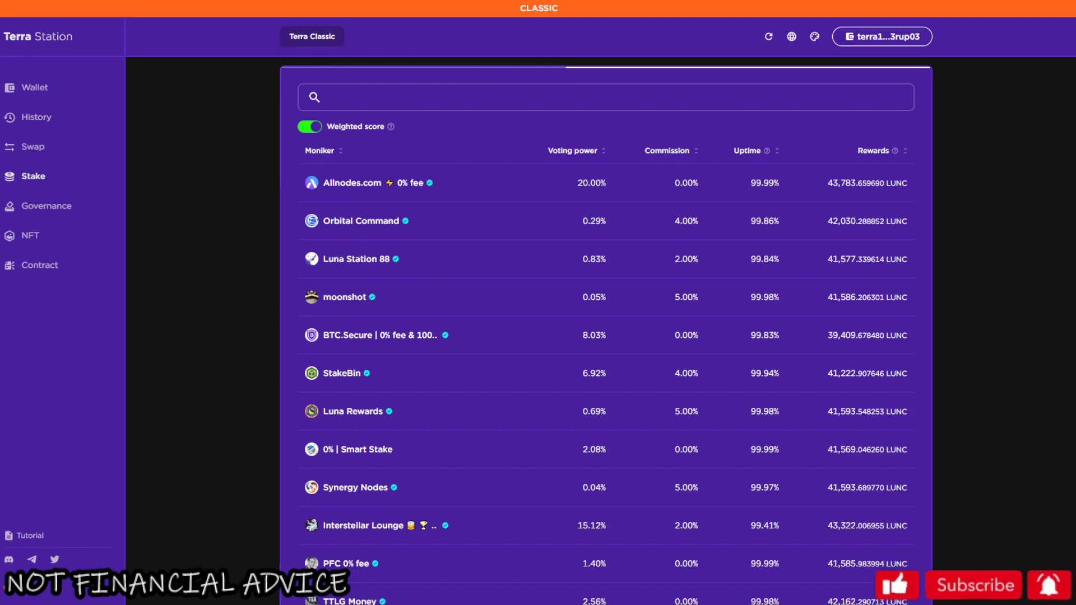
{"action": "mouse_move", "coordinate": [833, 175]}
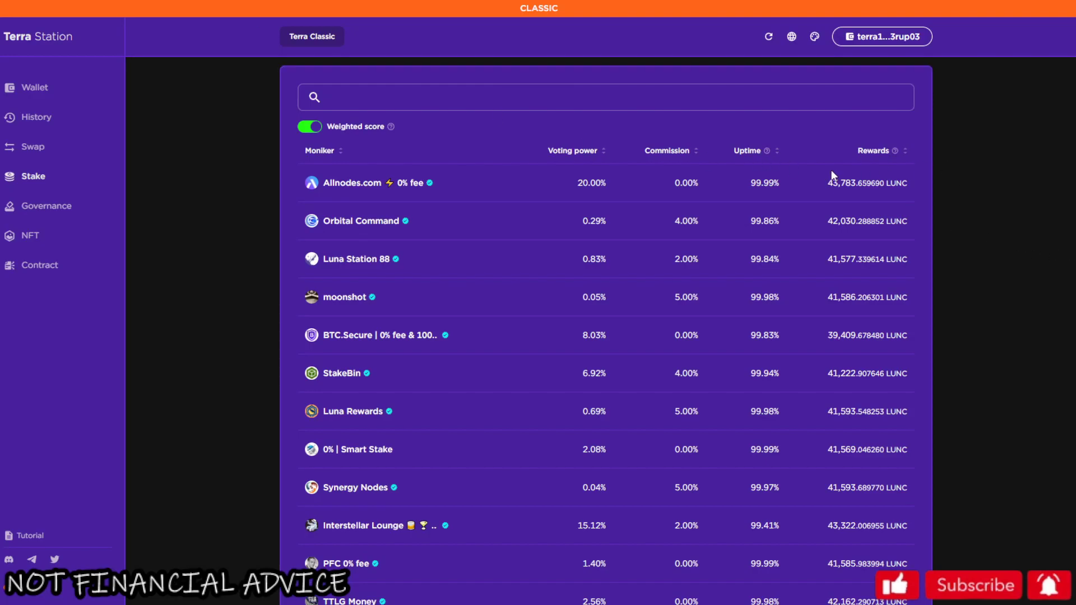
{"action": "mouse_move", "coordinate": [889, 152]}
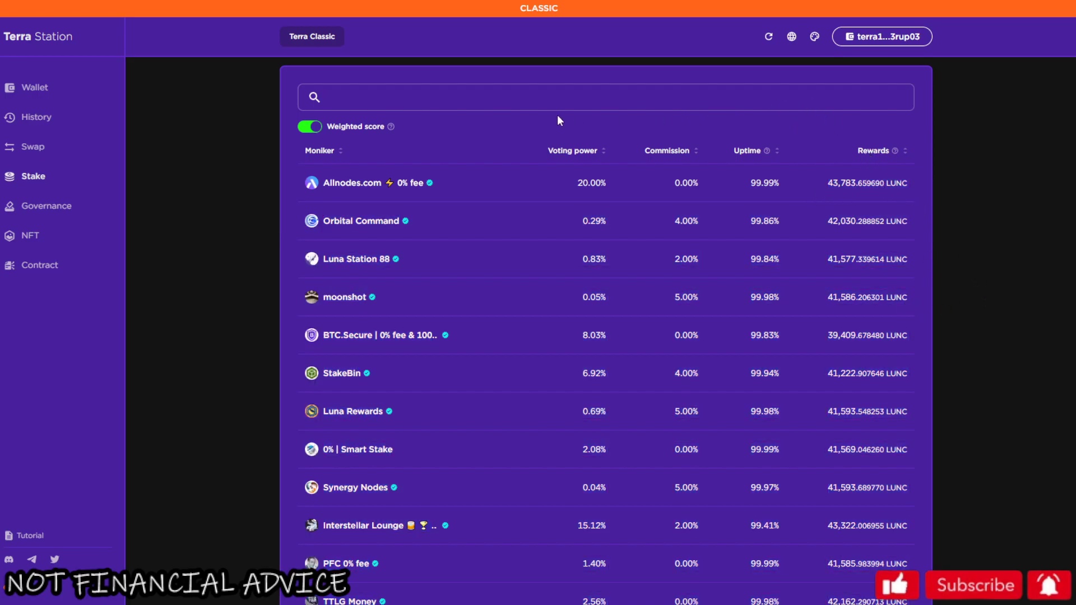
{"action": "mouse_move", "coordinate": [769, 163]}
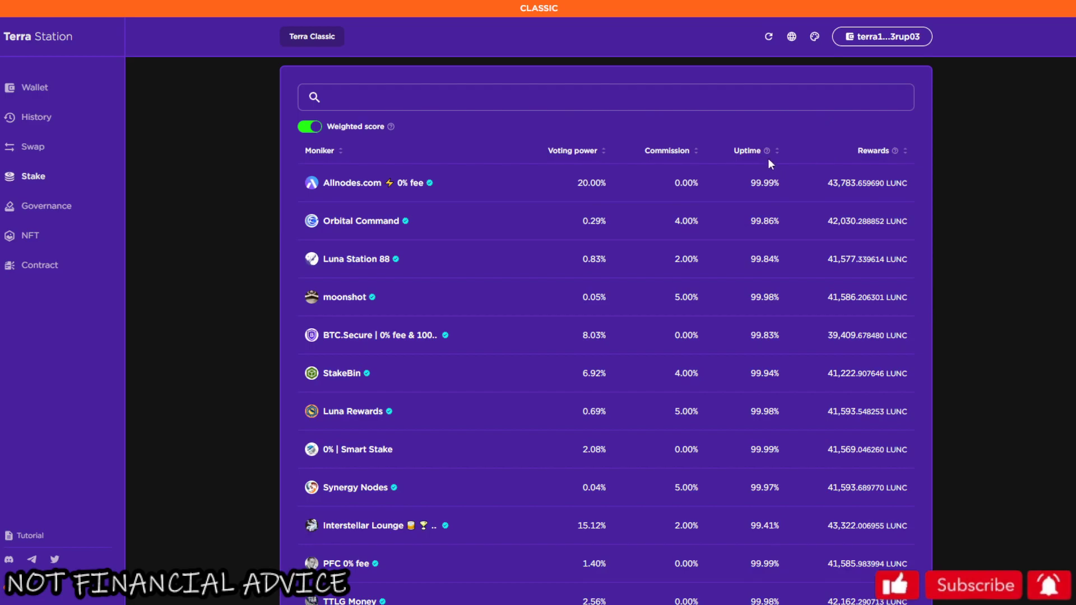
{"action": "mouse_move", "coordinate": [766, 152]}
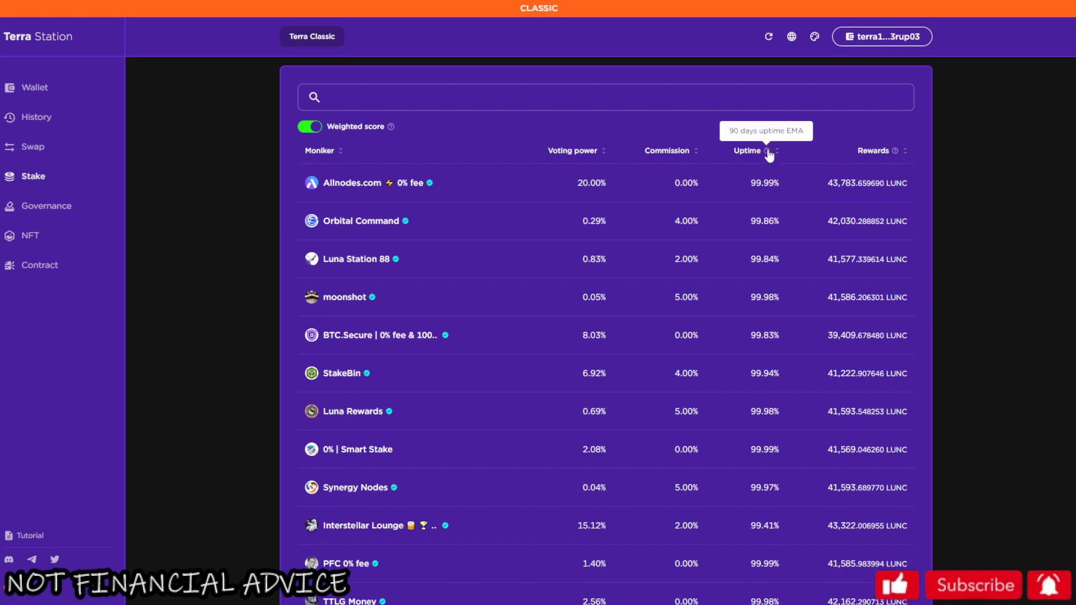
{"action": "mouse_move", "coordinate": [902, 160]}
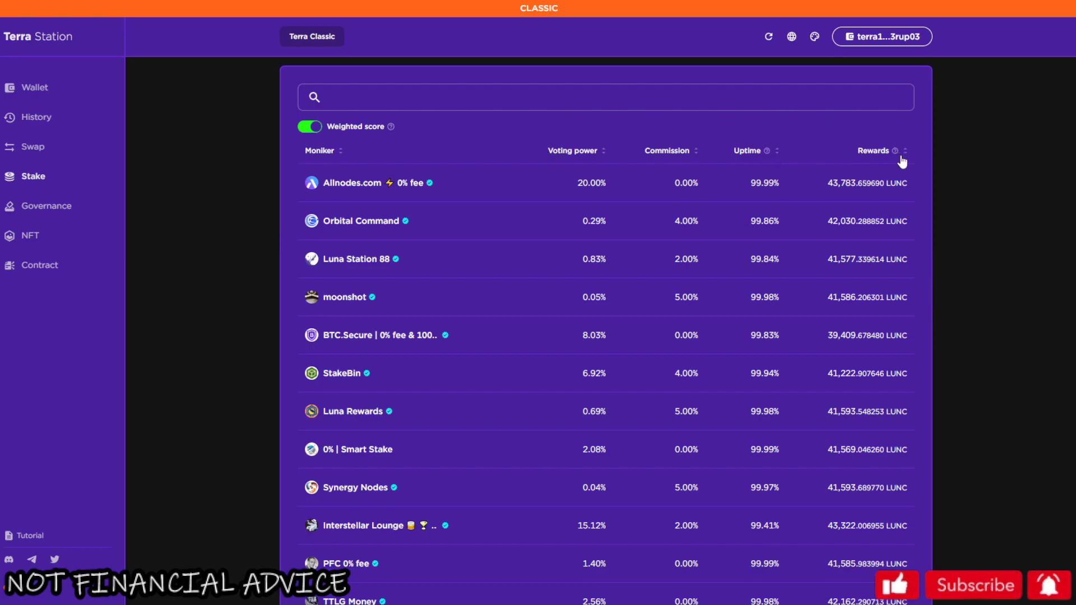
{"action": "mouse_move", "coordinate": [894, 150]}
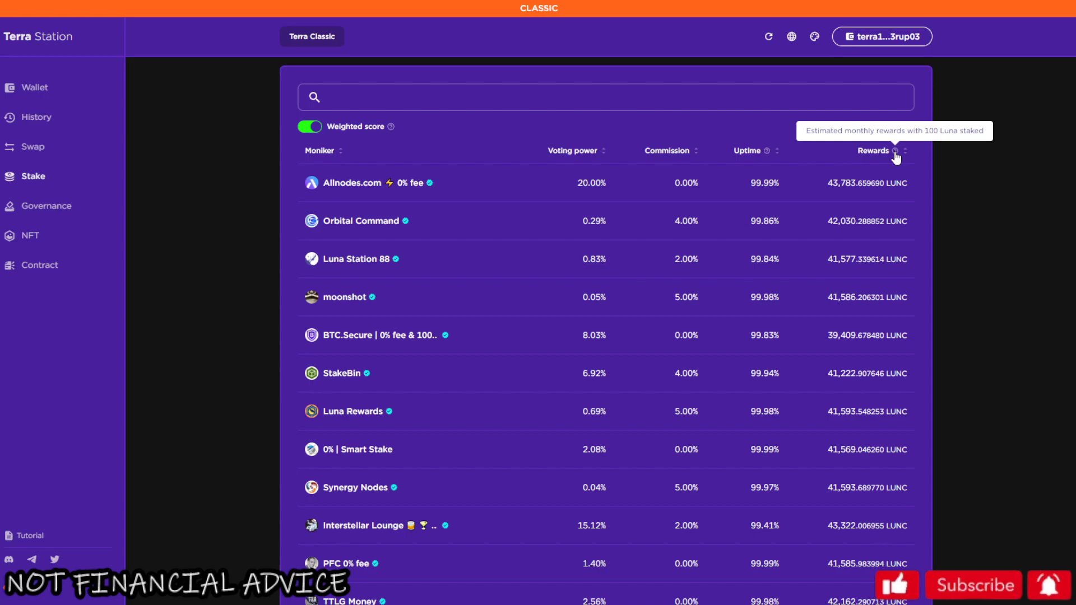
{"action": "mouse_move", "coordinate": [818, 184]}
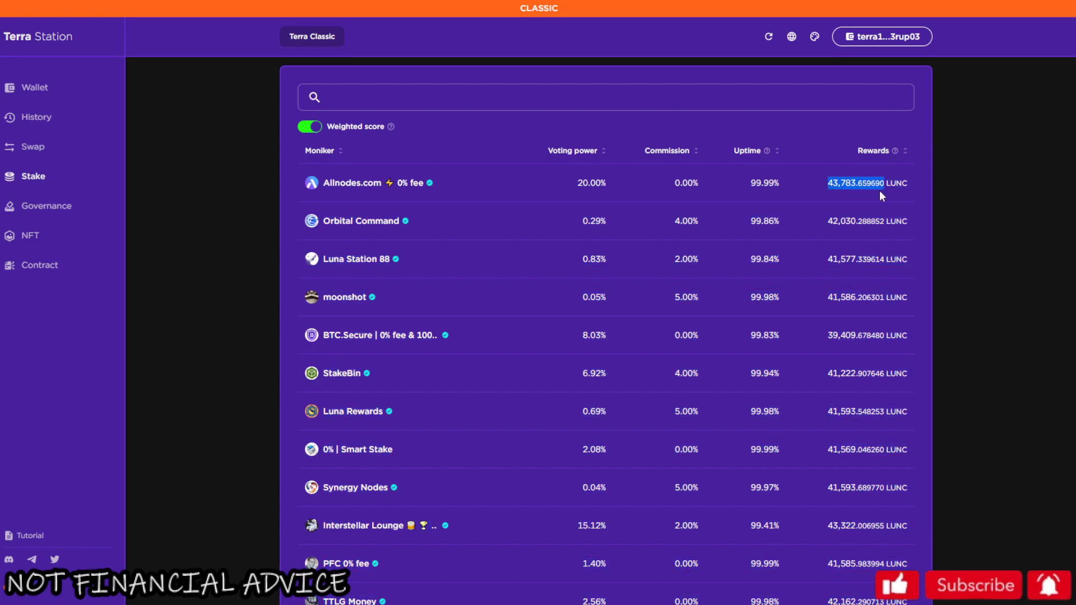
Scroll through the validators list, then go to the network Dashboard via the Terra Station logo.
{"action": "scroll", "scroll_direction": "down", "scroll_amount": 3}
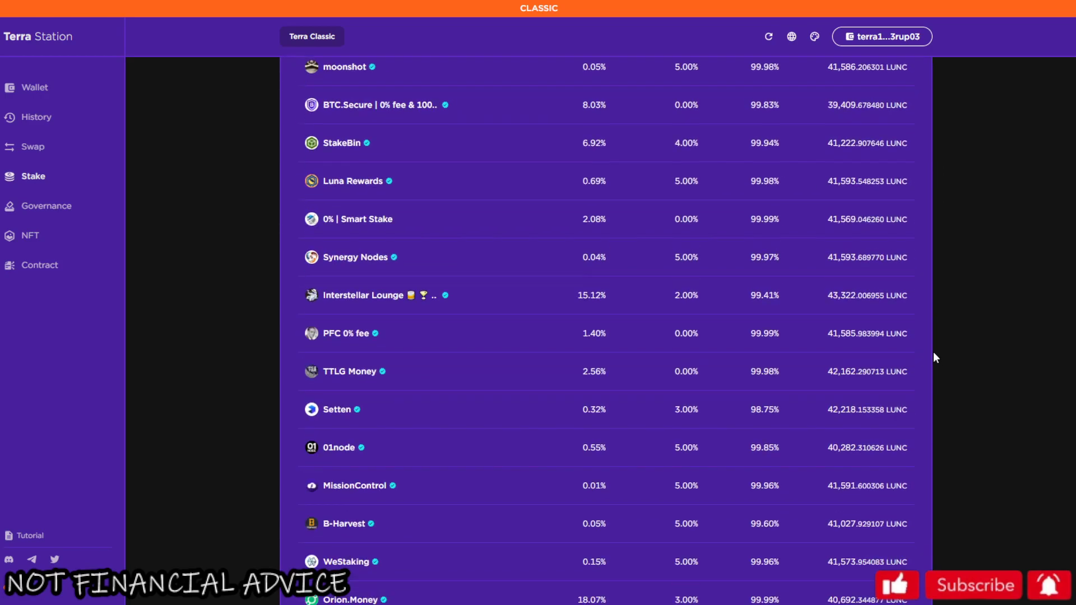
{"action": "scroll", "scroll_direction": "down", "scroll_amount": 3}
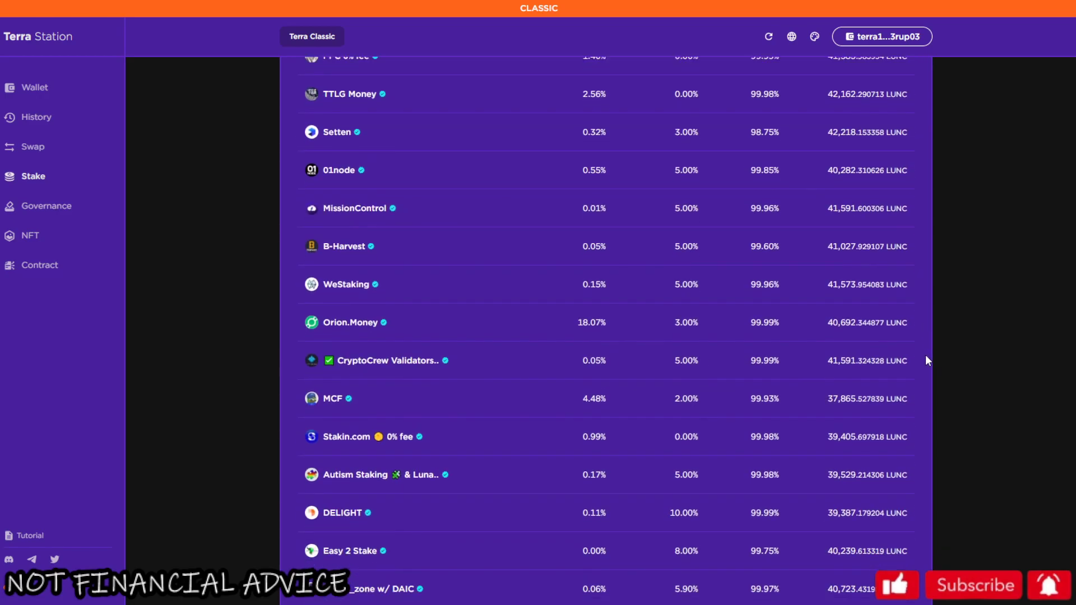
{"action": "scroll", "scroll_direction": "down", "scroll_amount": 3}
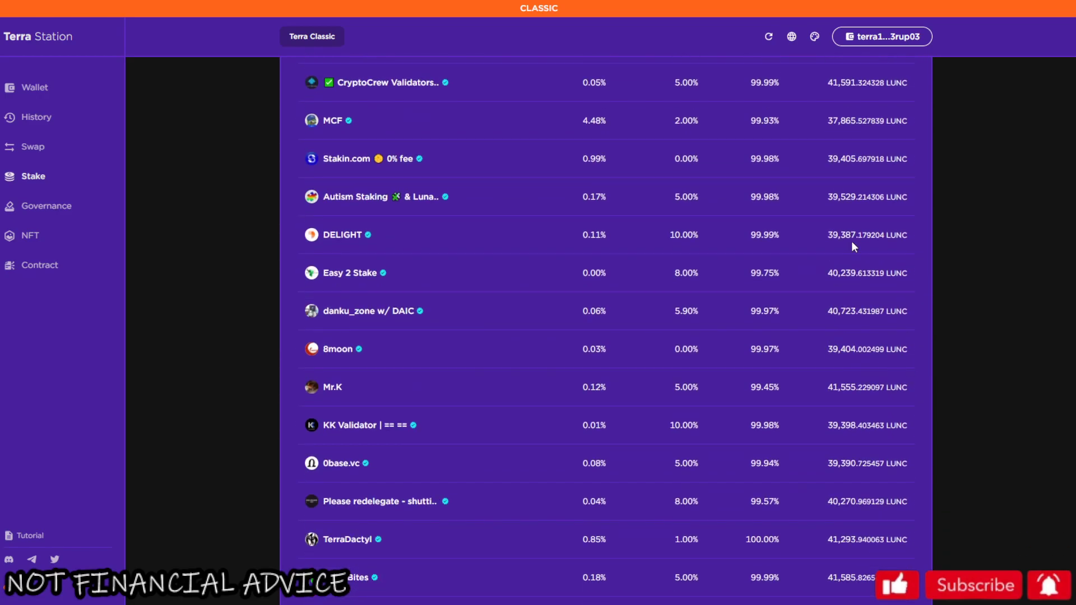
{"action": "scroll", "scroll_direction": "down", "scroll_amount": 3}
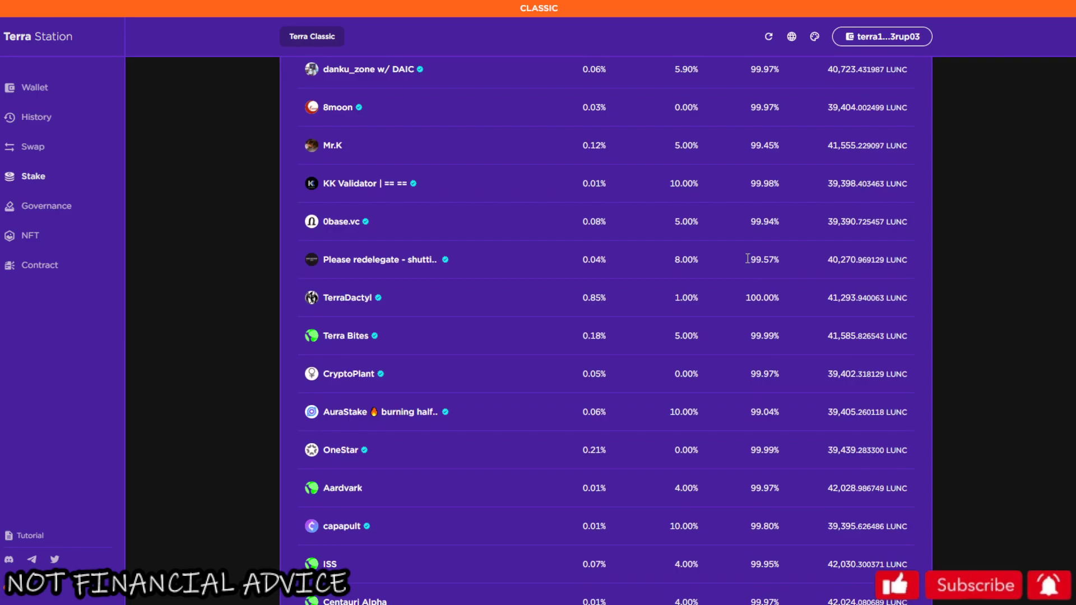
{"action": "scroll", "scroll_direction": "down", "scroll_amount": 3}
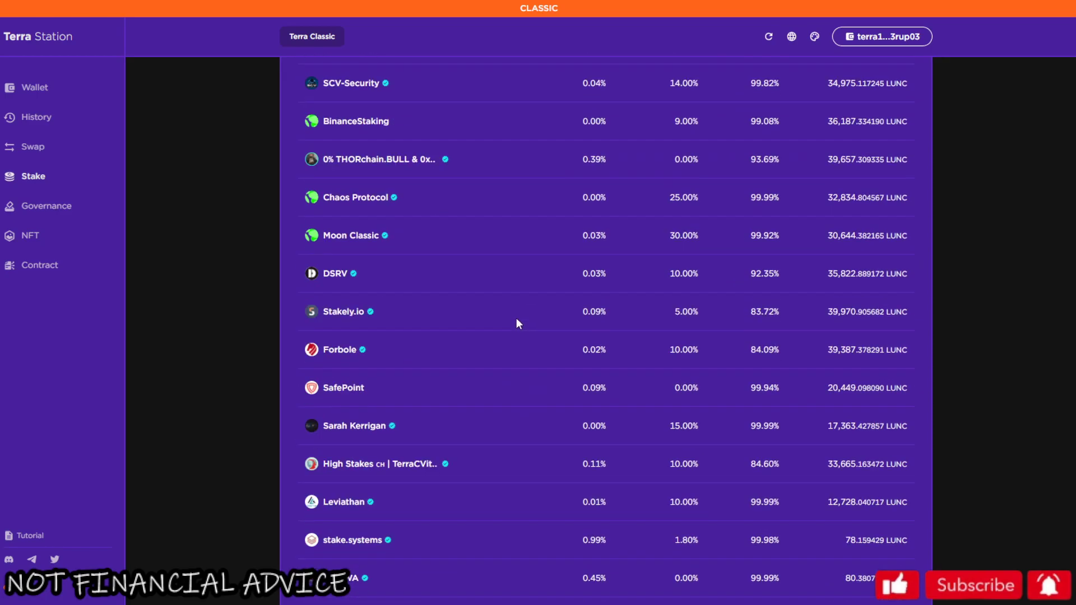
{"action": "scroll", "scroll_direction": "down", "scroll_amount": 3}
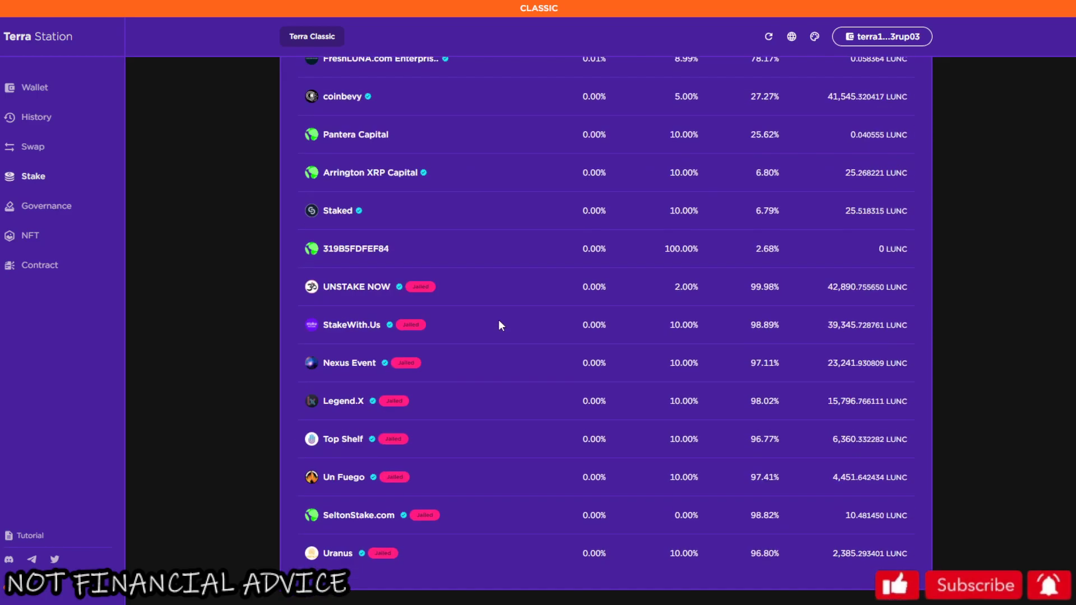
{"action": "mouse_move", "coordinate": [320, 293]}
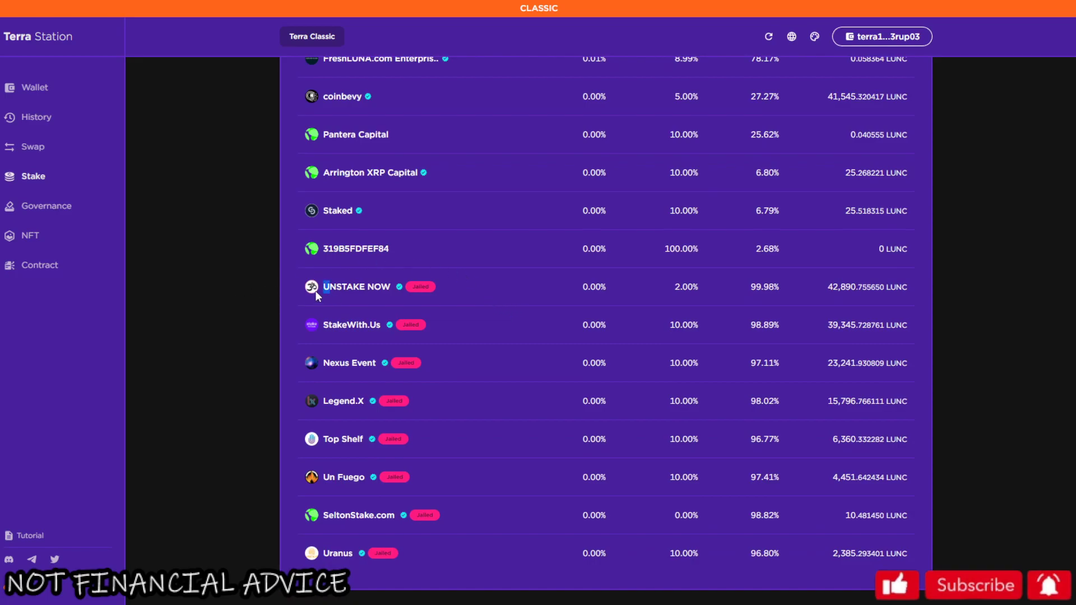
{"action": "mouse_move", "coordinate": [516, 571]}
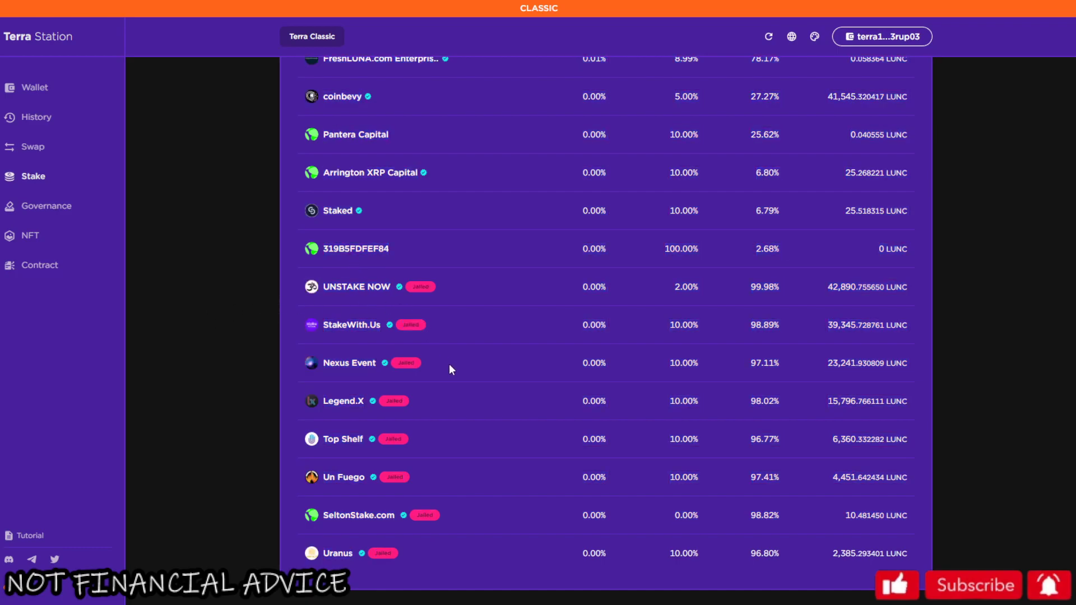
{"action": "mouse_move", "coordinate": [433, 281]}
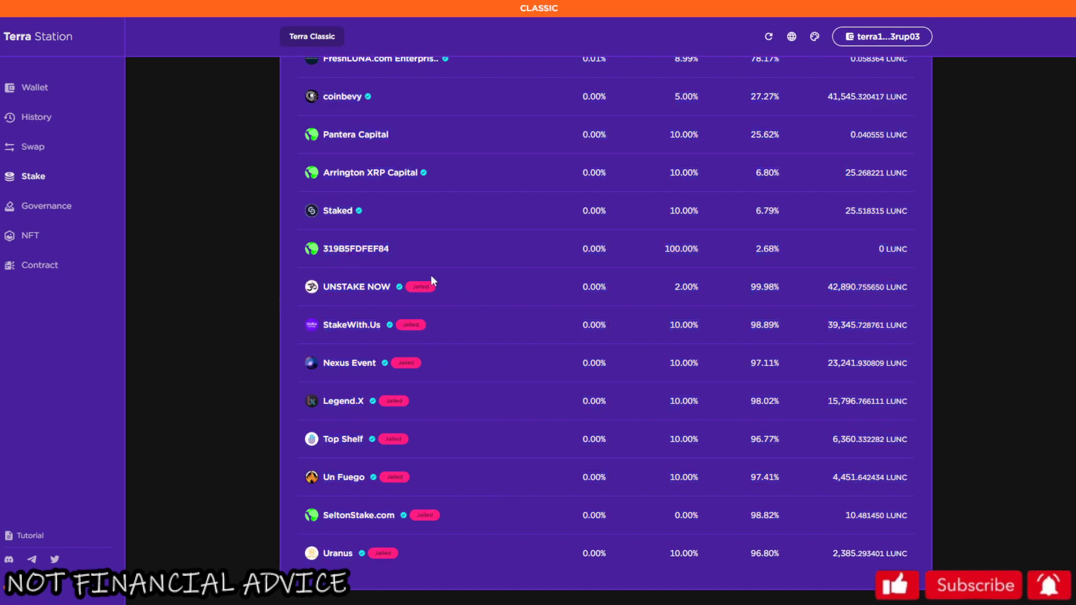
{"action": "mouse_move", "coordinate": [157, 283]}
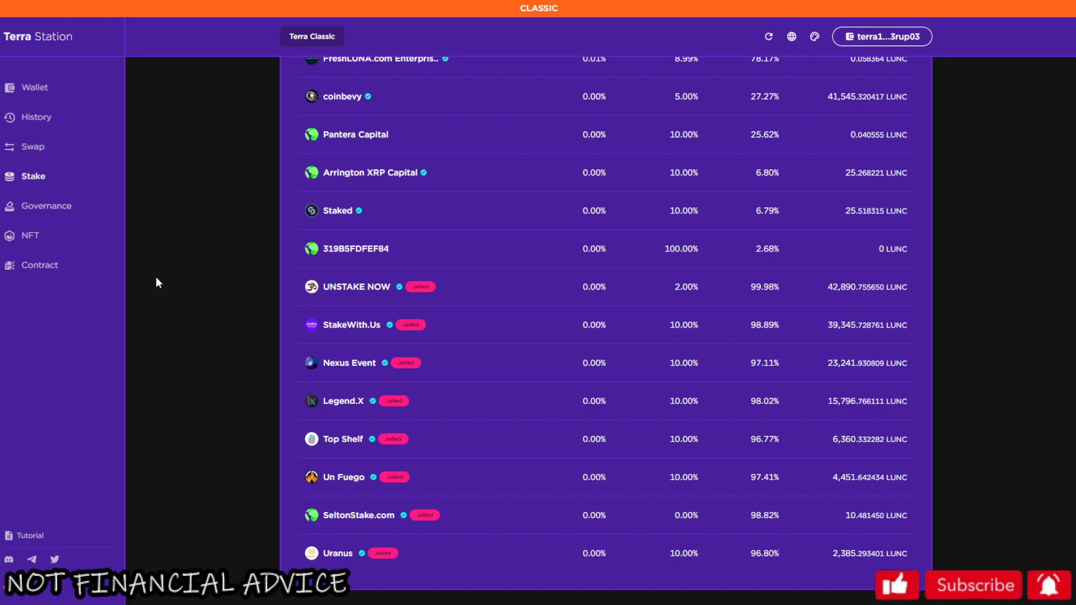
{"action": "scroll", "scroll_direction": "up", "scroll_amount": 3}
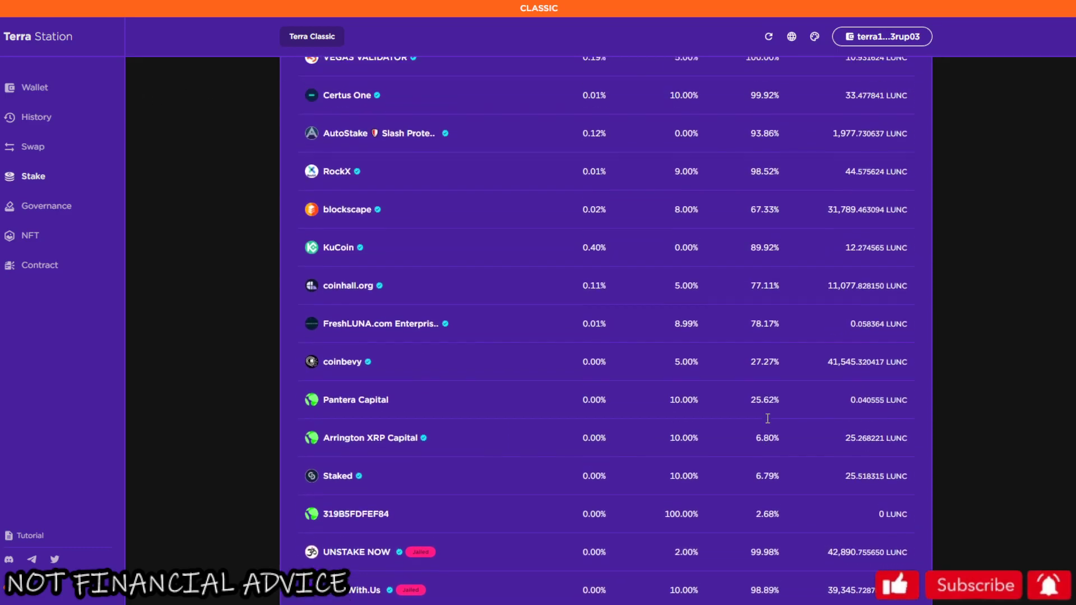
{"action": "scroll", "scroll_direction": "up", "scroll_amount": 3}
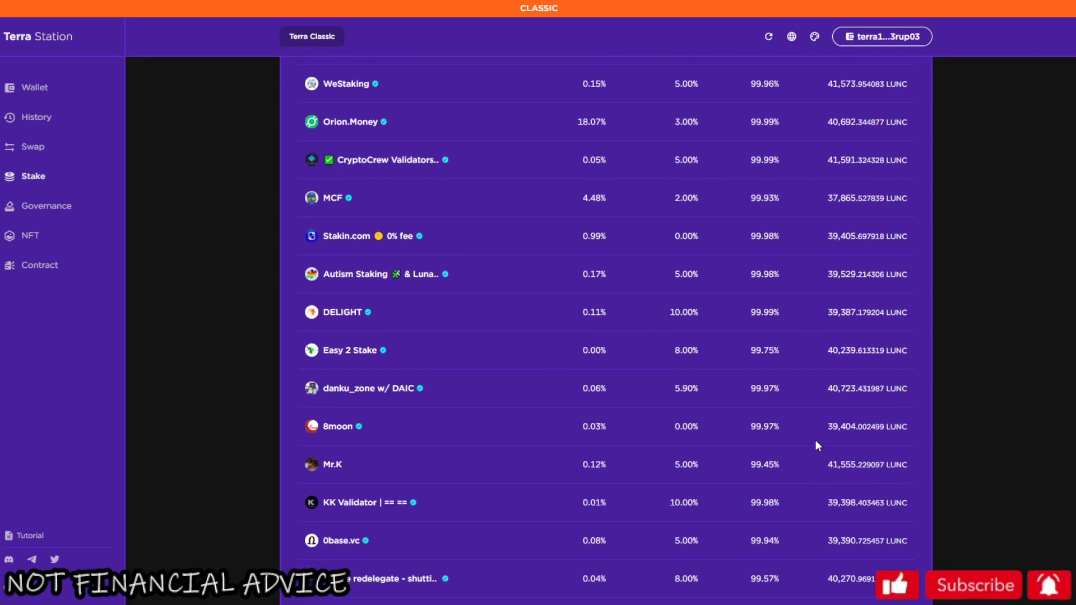
{"action": "scroll", "scroll_direction": "up", "scroll_amount": 3}
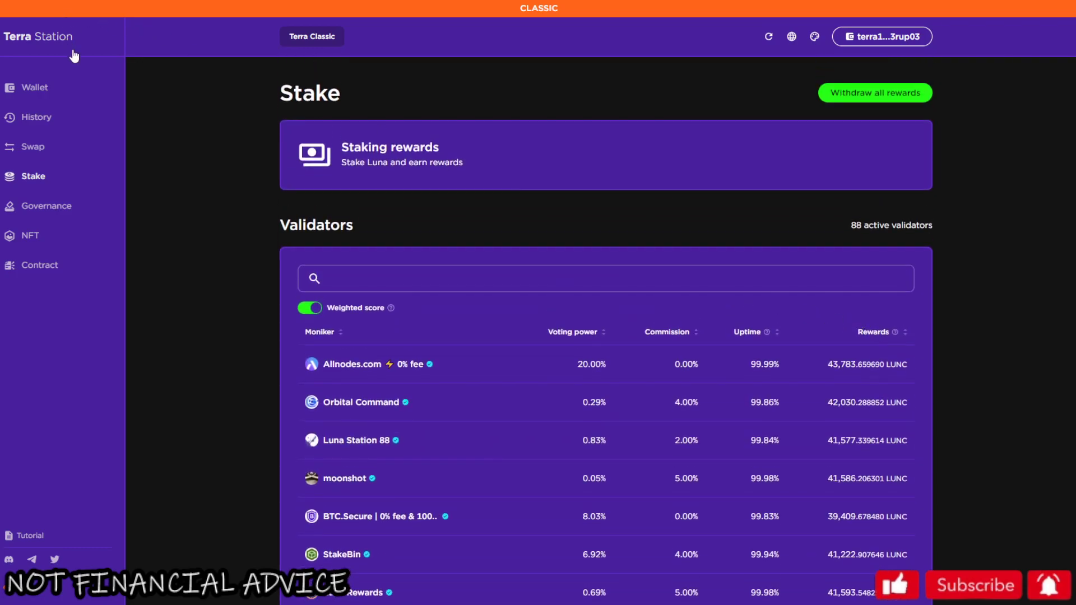
{"action": "left_click", "coordinate": [38, 36]}
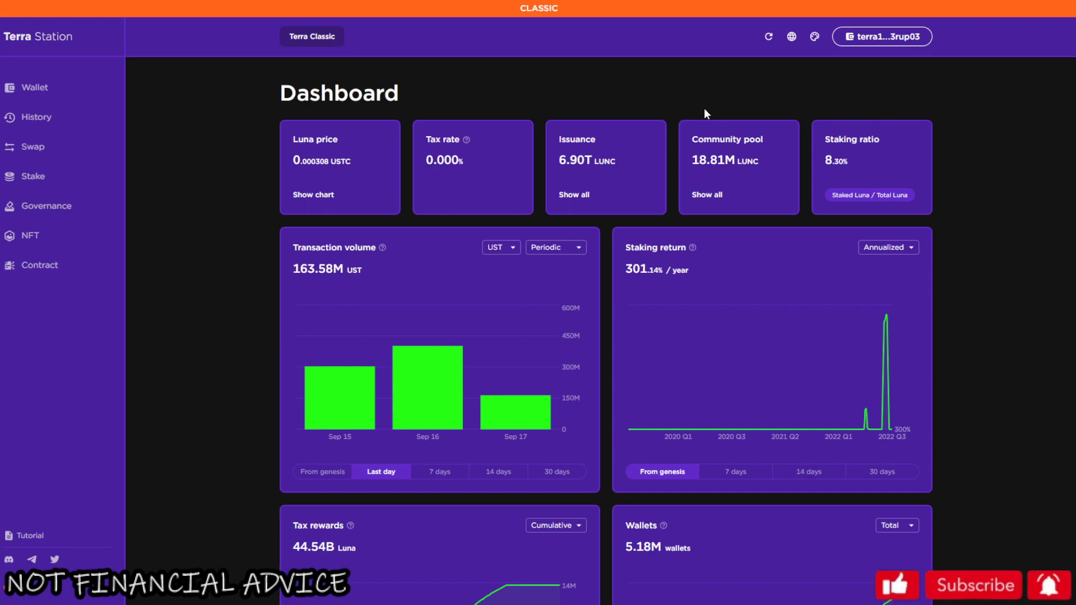
{"action": "mouse_move", "coordinate": [886, 124]}
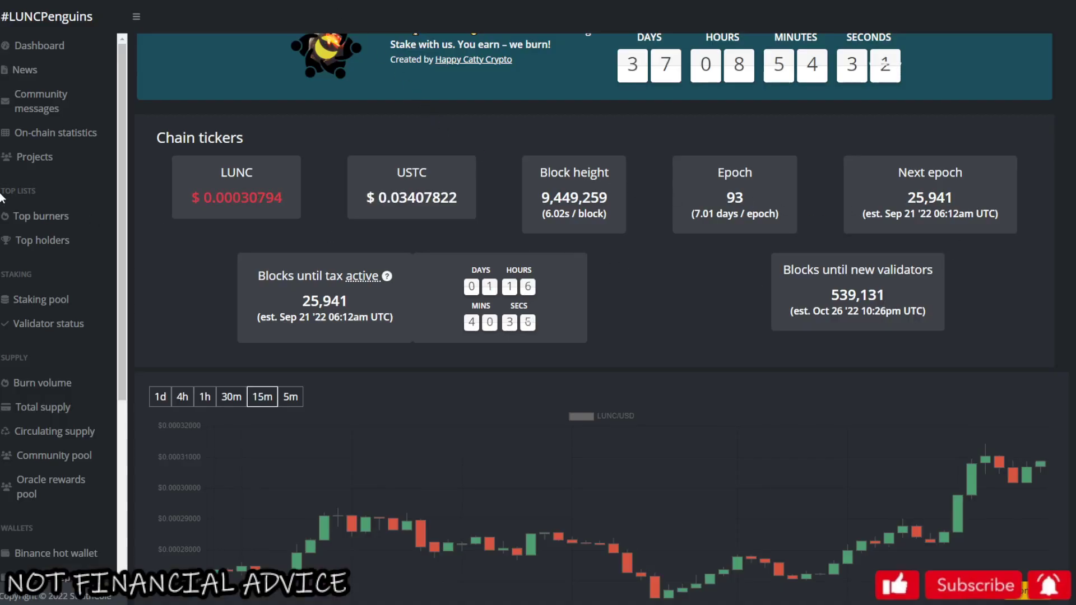
{"action": "mouse_move", "coordinate": [714, 150]}
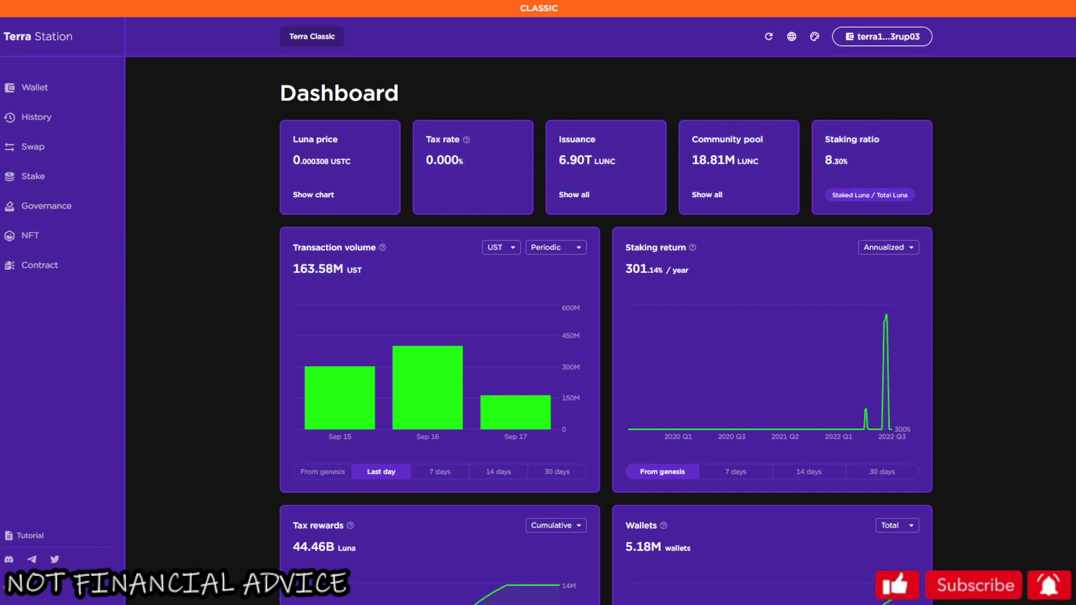
{"action": "mouse_move", "coordinate": [736, 59]}
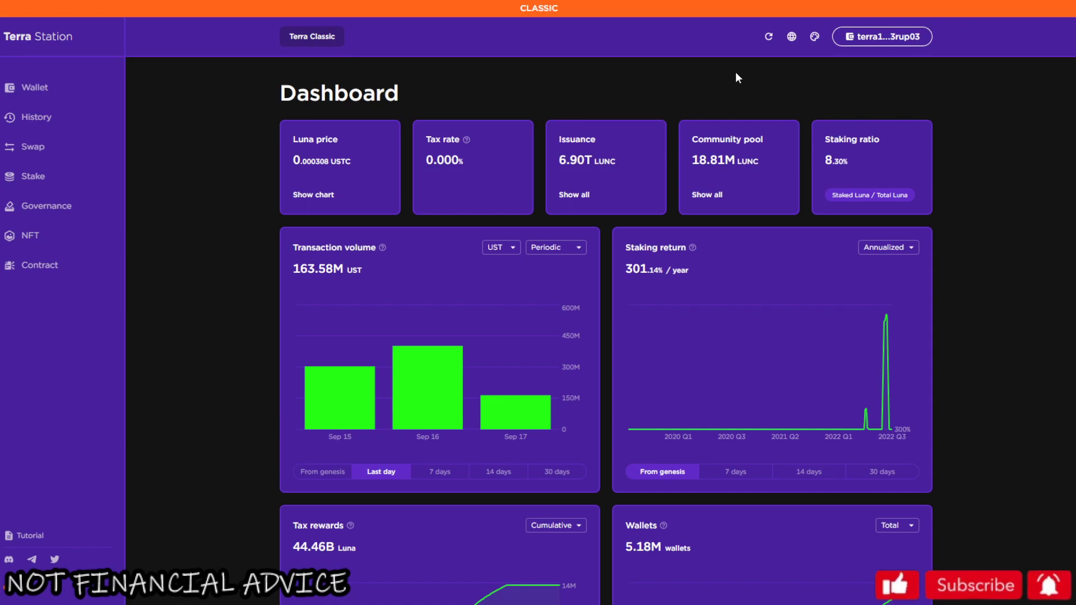
{"action": "mouse_move", "coordinate": [1053, 128]}
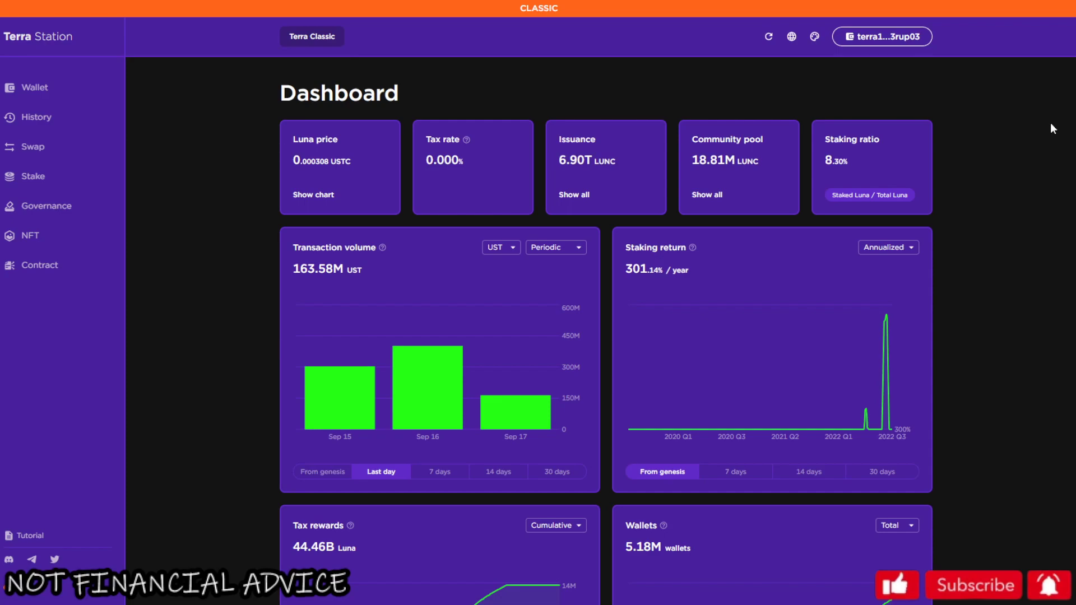
{"action": "mouse_move", "coordinate": [495, 258]}
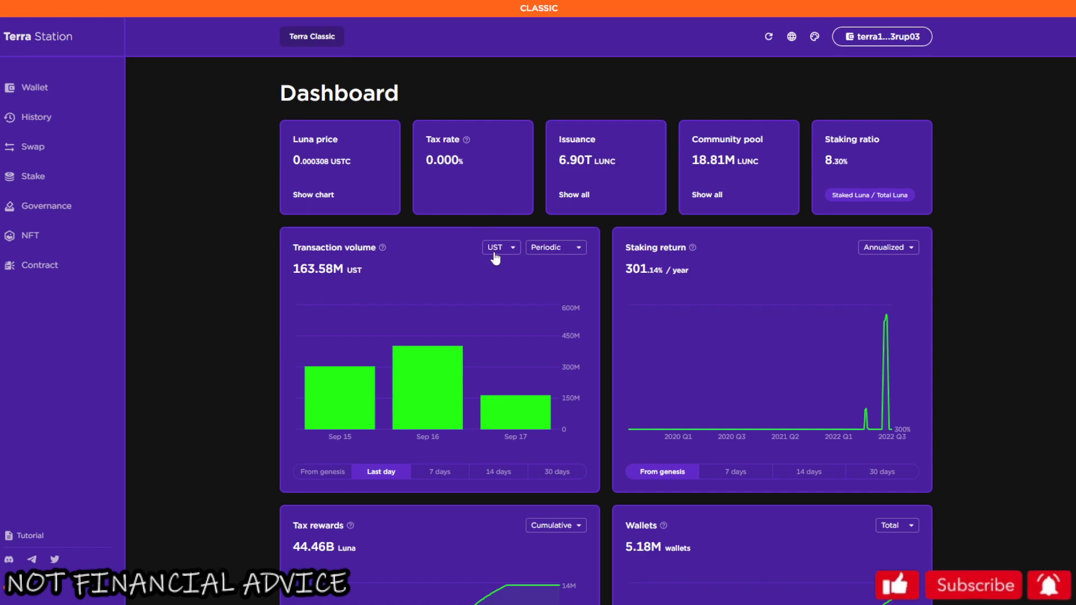
Measure transaction volume in Luna and view it over 7 and 14 days.
{"action": "left_click", "coordinate": [495, 246]}
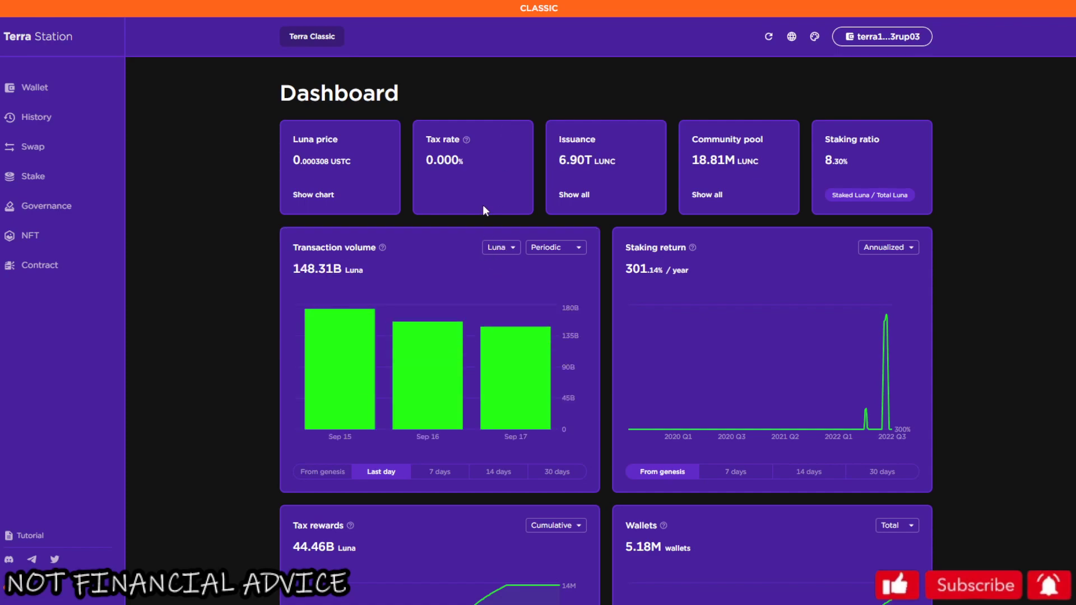
{"action": "scroll", "scroll_direction": "down", "scroll_amount": 3}
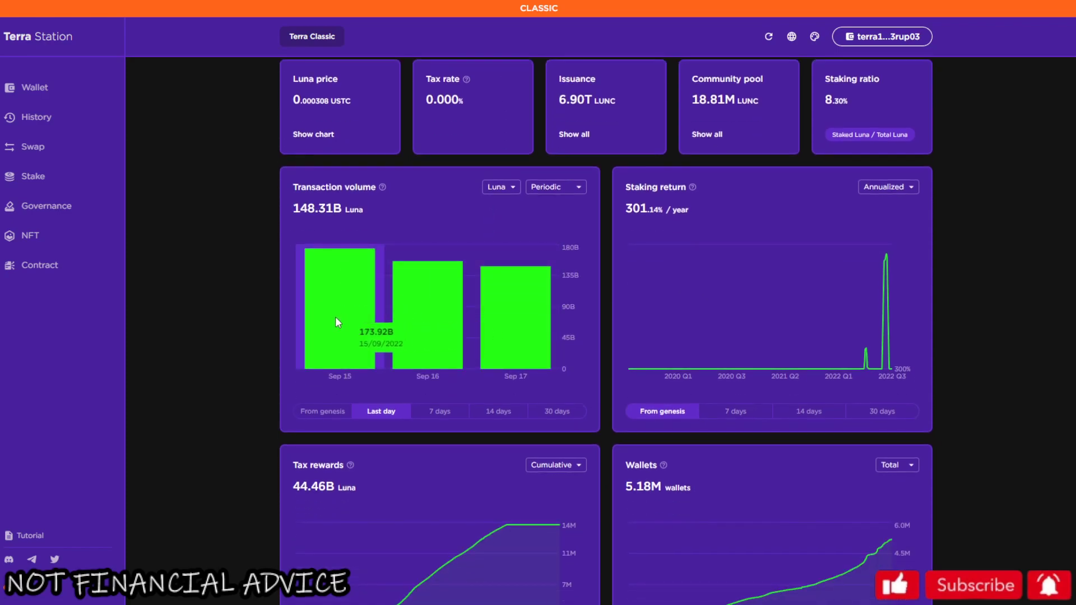
{"action": "left_click", "coordinate": [439, 412]}
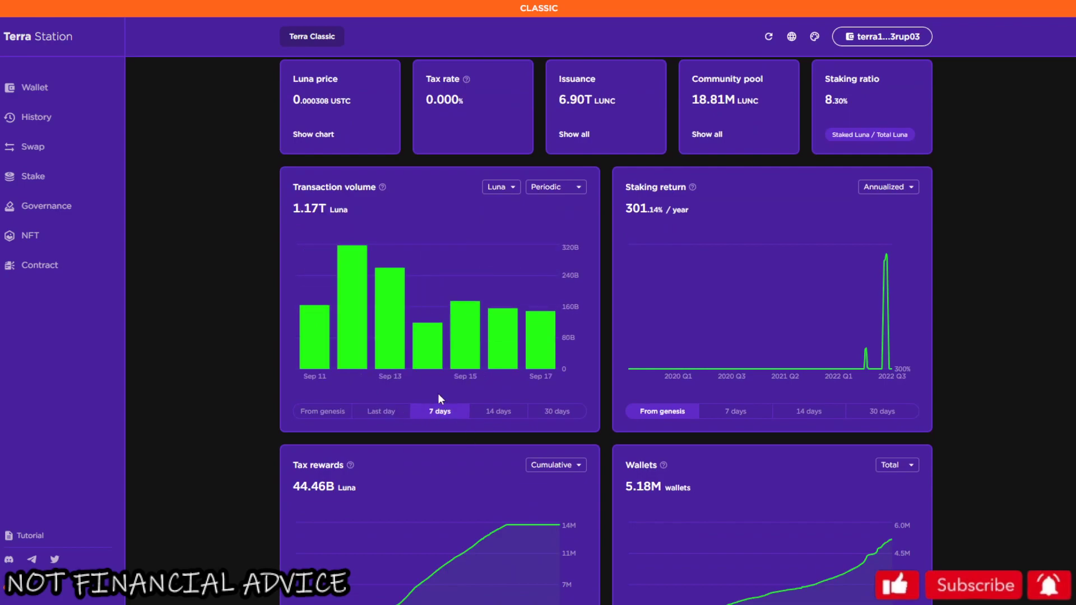
{"action": "mouse_move", "coordinate": [557, 345]}
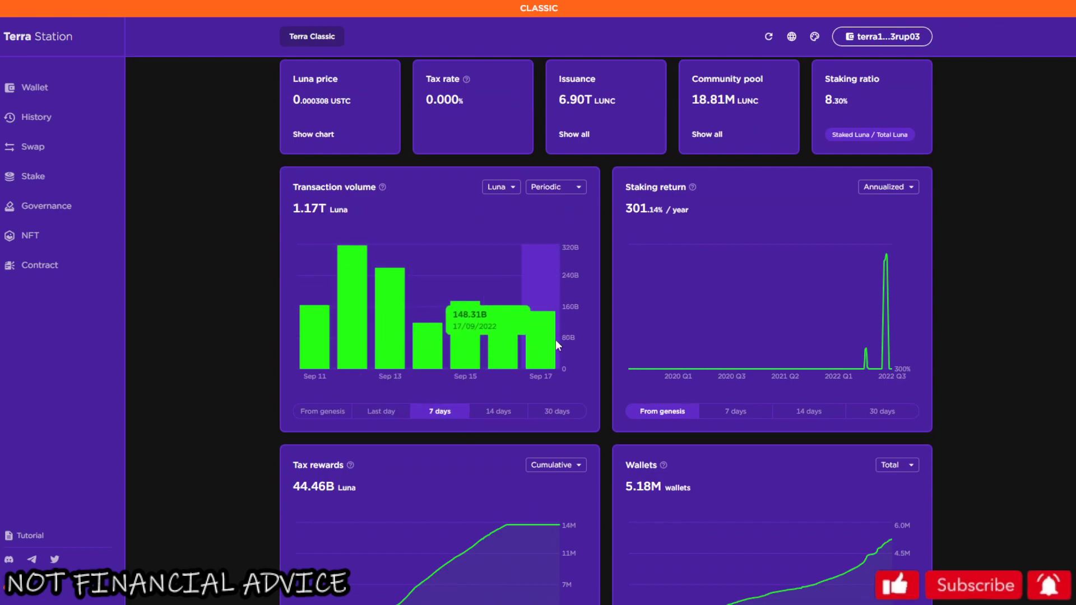
{"action": "mouse_move", "coordinate": [496, 395]}
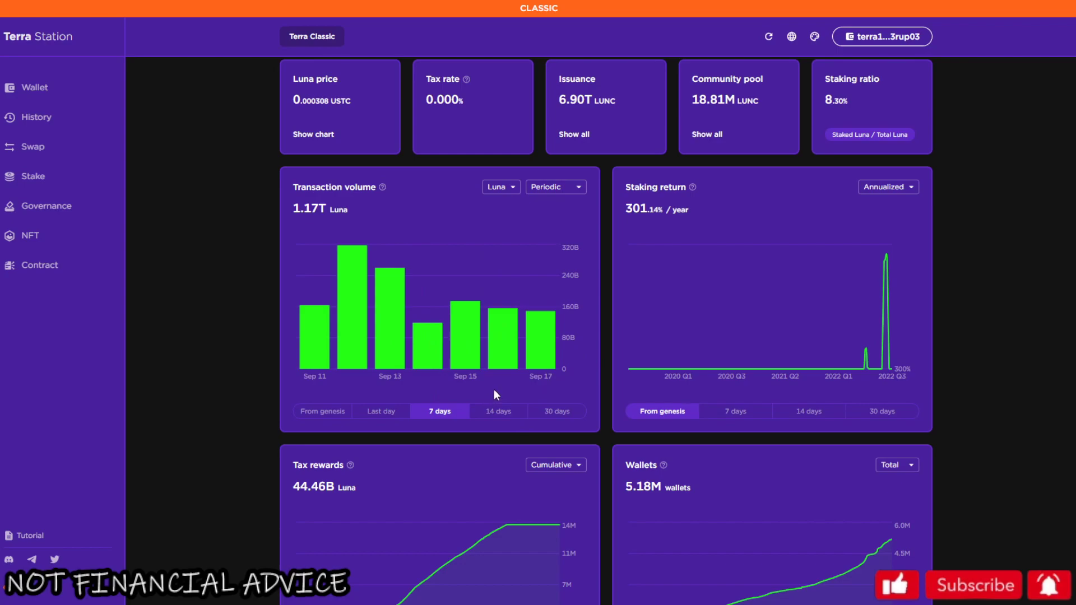
{"action": "mouse_move", "coordinate": [588, 245]}
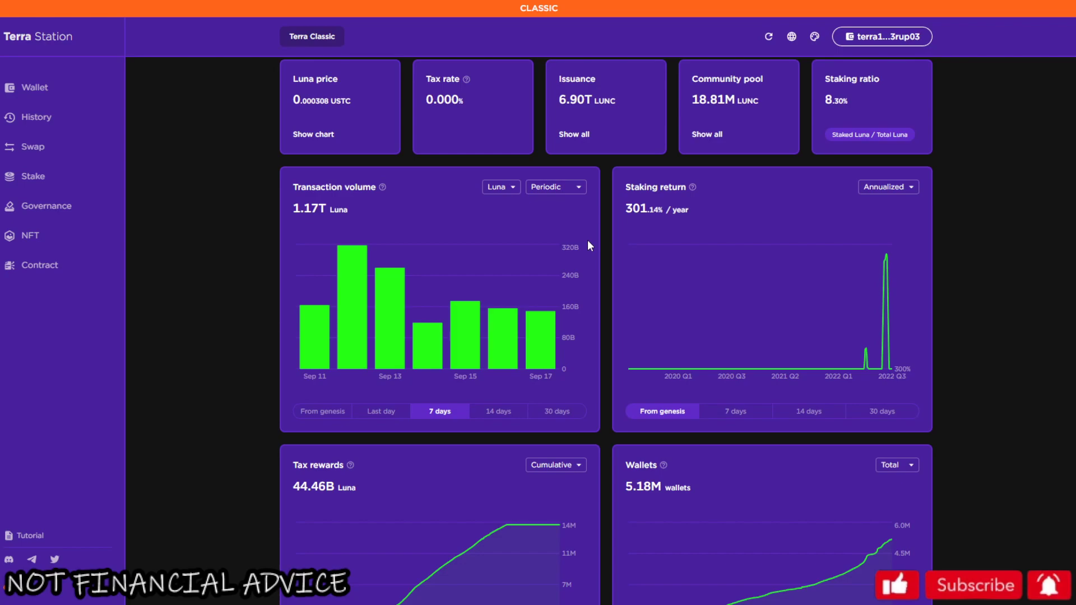
{"action": "mouse_move", "coordinate": [438, 443]}
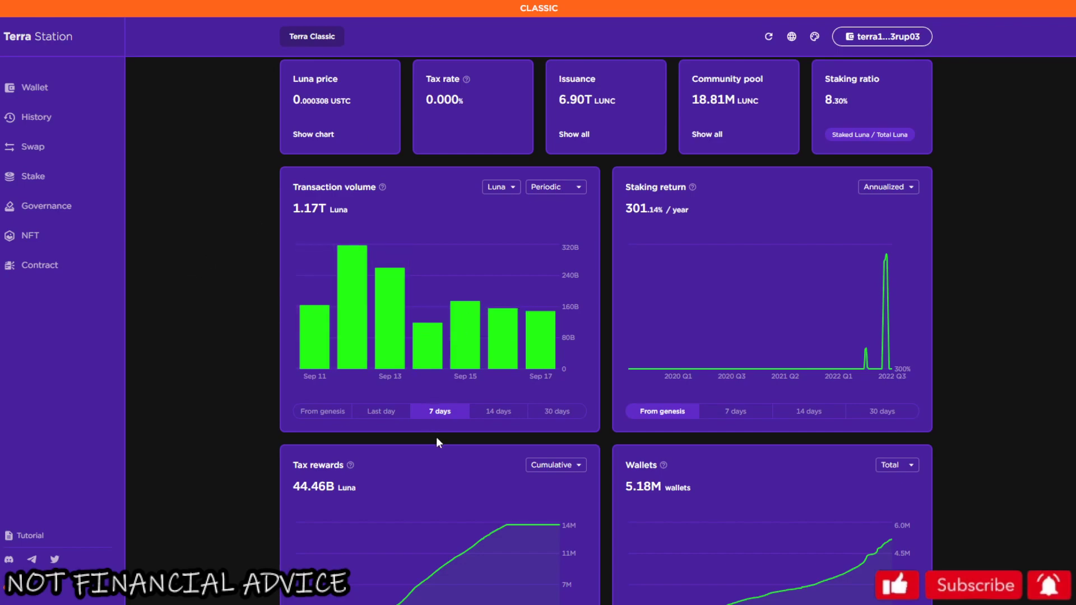
{"action": "left_click", "coordinate": [497, 411]}
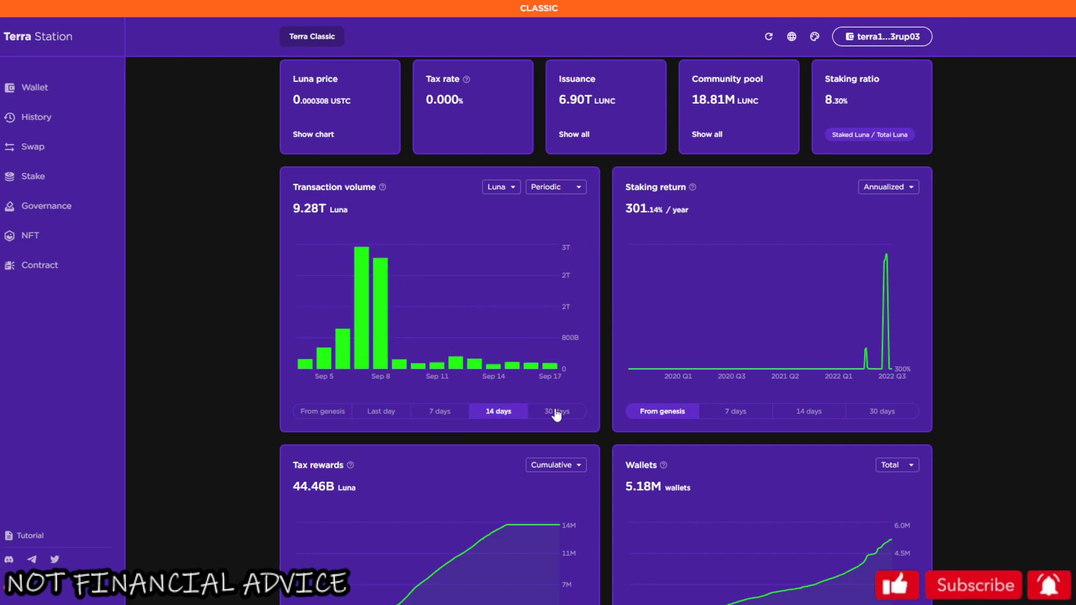
Compare last-day, 7-day and 14-day Luna volume, settling on the 7-day view (1.17T Luna).
{"action": "left_click", "coordinate": [381, 412]}
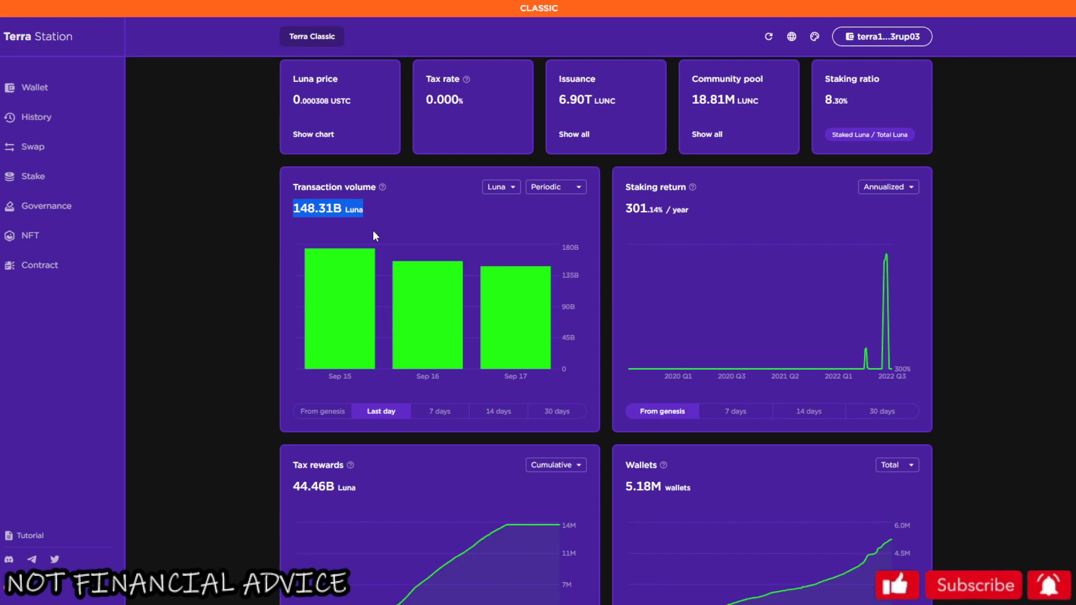
{"action": "left_click", "coordinate": [439, 411]}
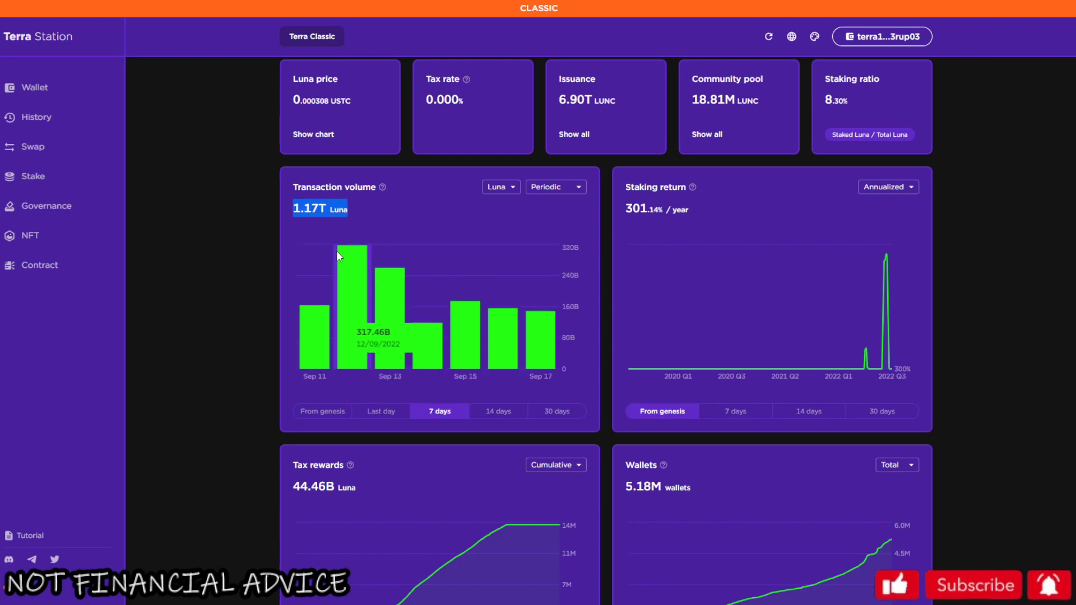
{"action": "mouse_move", "coordinate": [360, 219]}
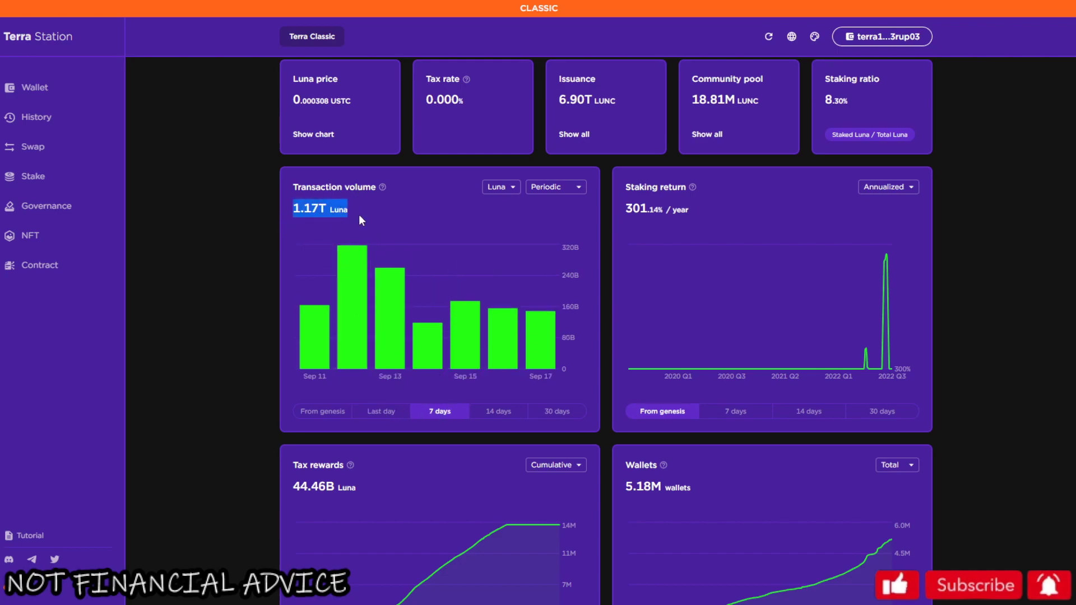
{"action": "mouse_move", "coordinate": [438, 275]}
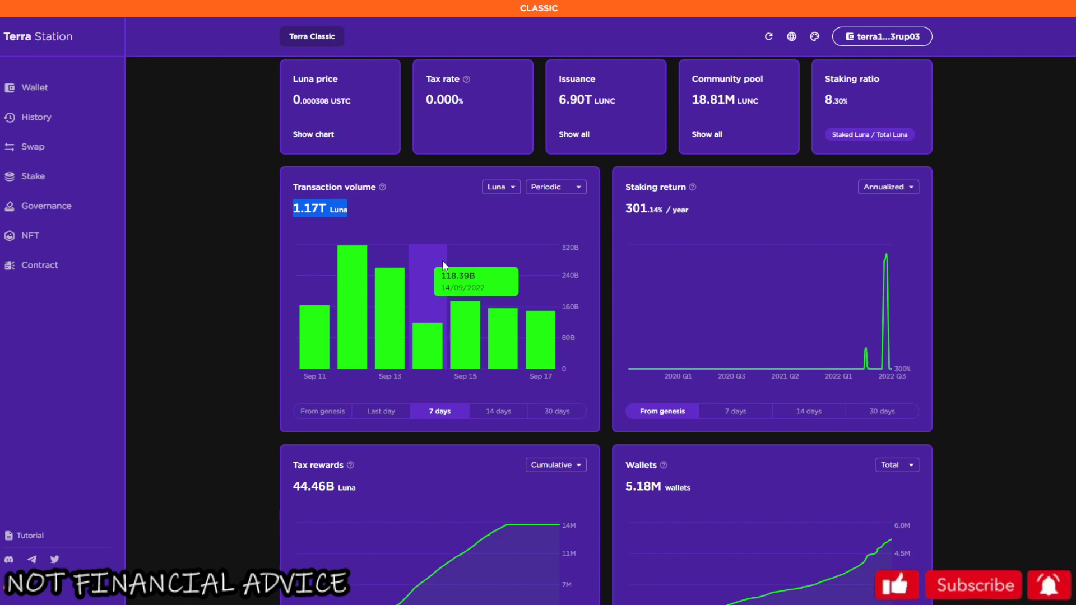
{"action": "mouse_move", "coordinate": [457, 271]}
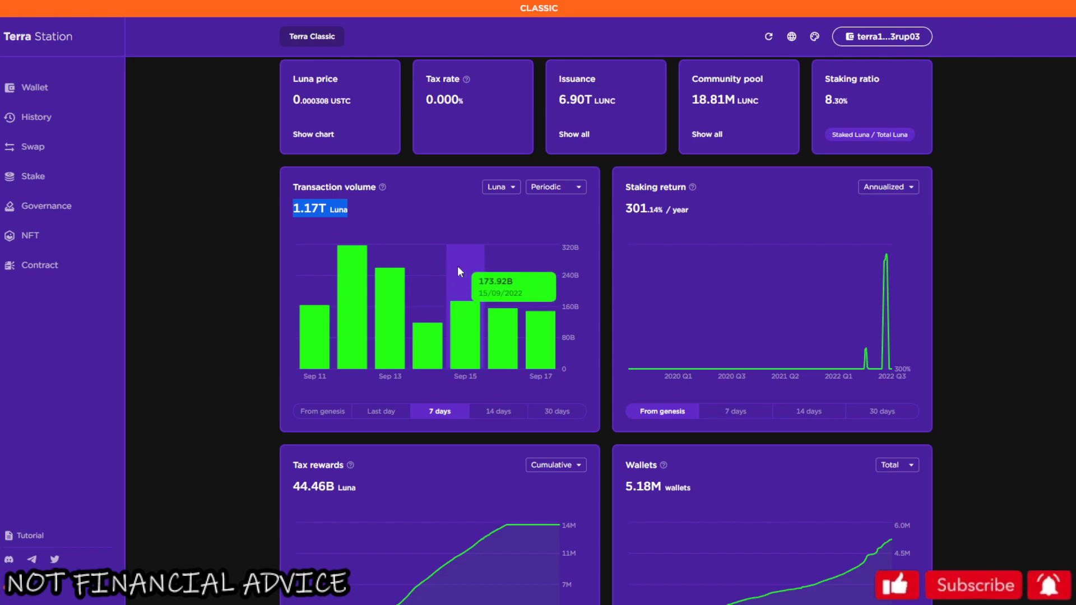
{"action": "left_click", "coordinate": [497, 411]}
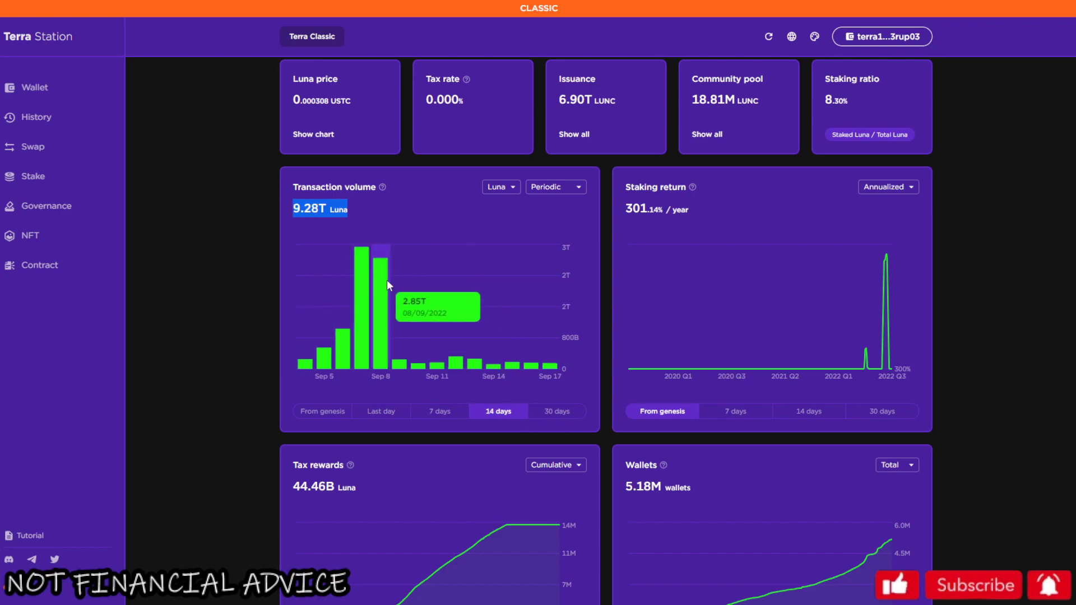
{"action": "mouse_move", "coordinate": [346, 349]}
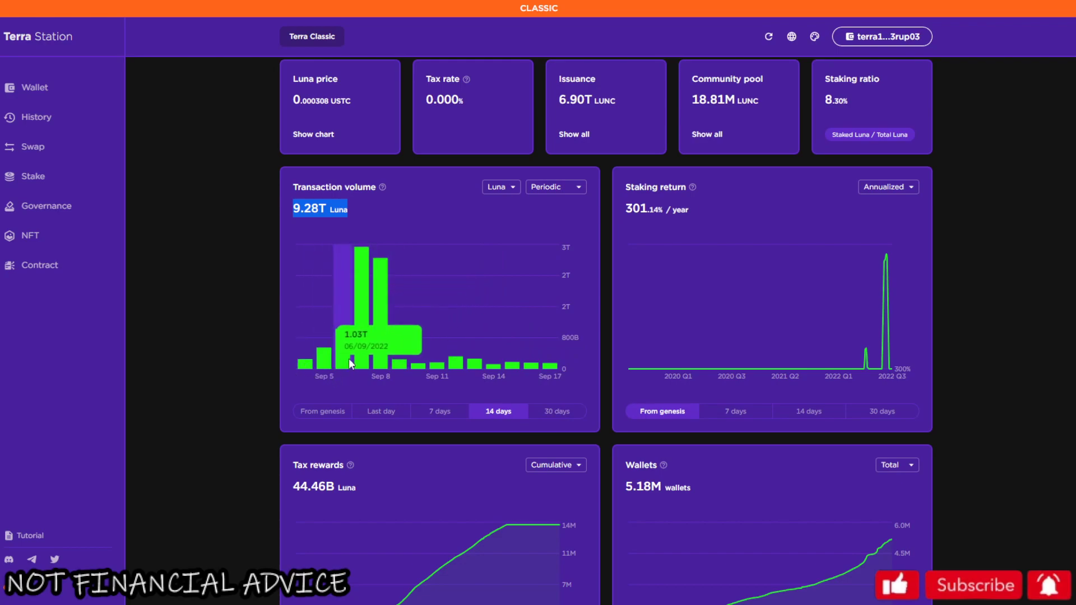
{"action": "mouse_move", "coordinate": [408, 411]}
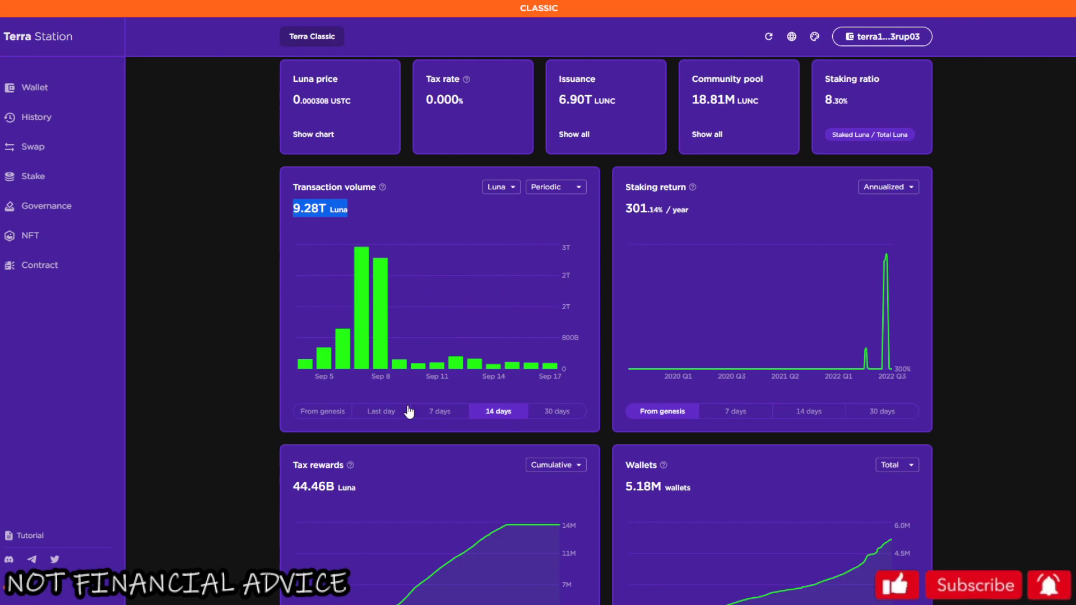
{"action": "left_click", "coordinate": [439, 411]}
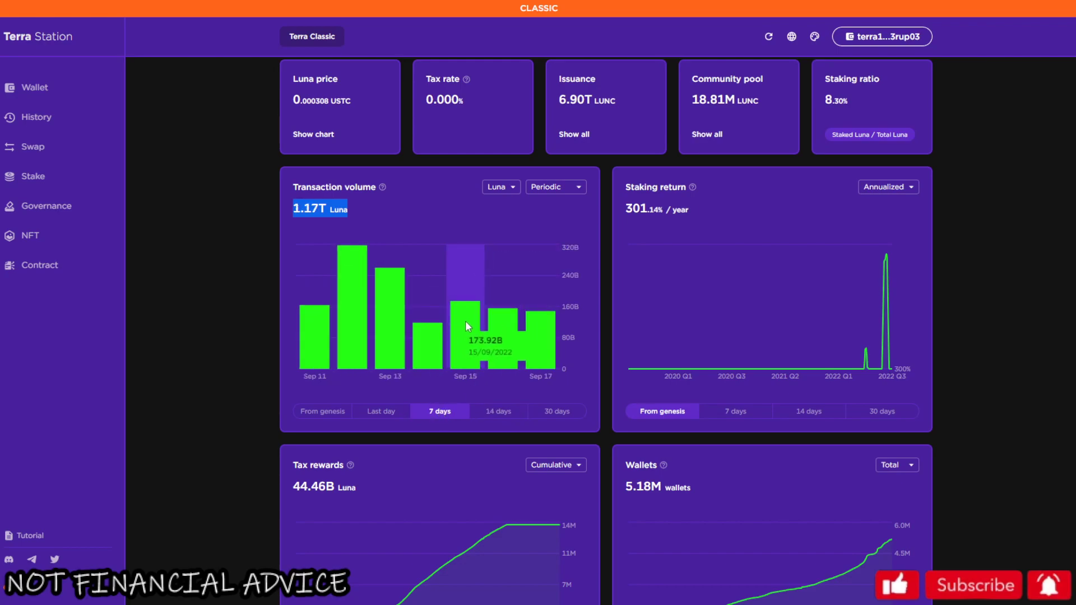
{"action": "mouse_move", "coordinate": [414, 346]}
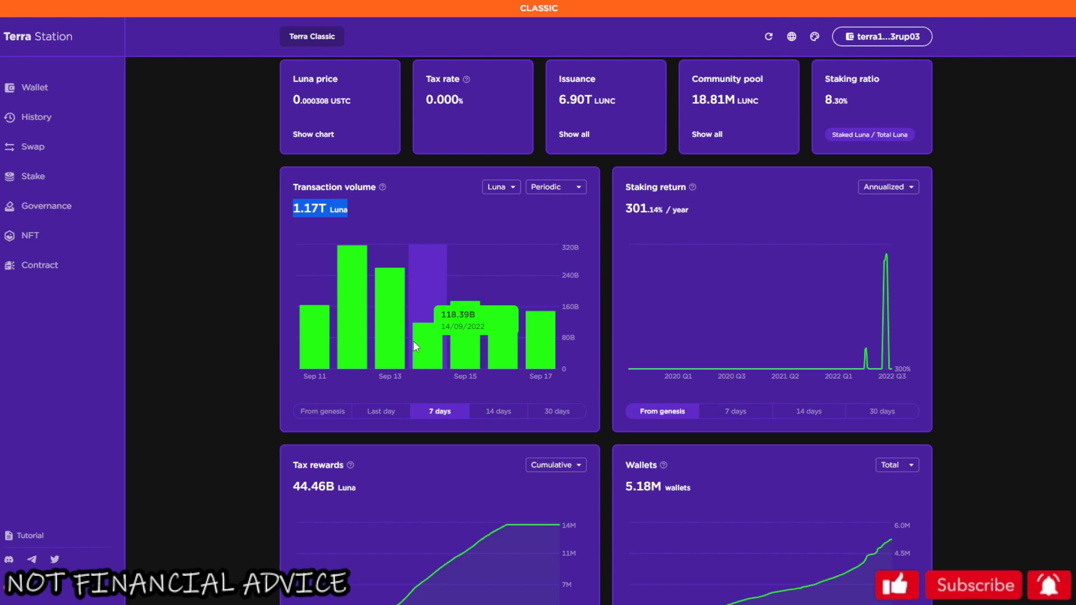
{"action": "mouse_move", "coordinate": [994, 169]}
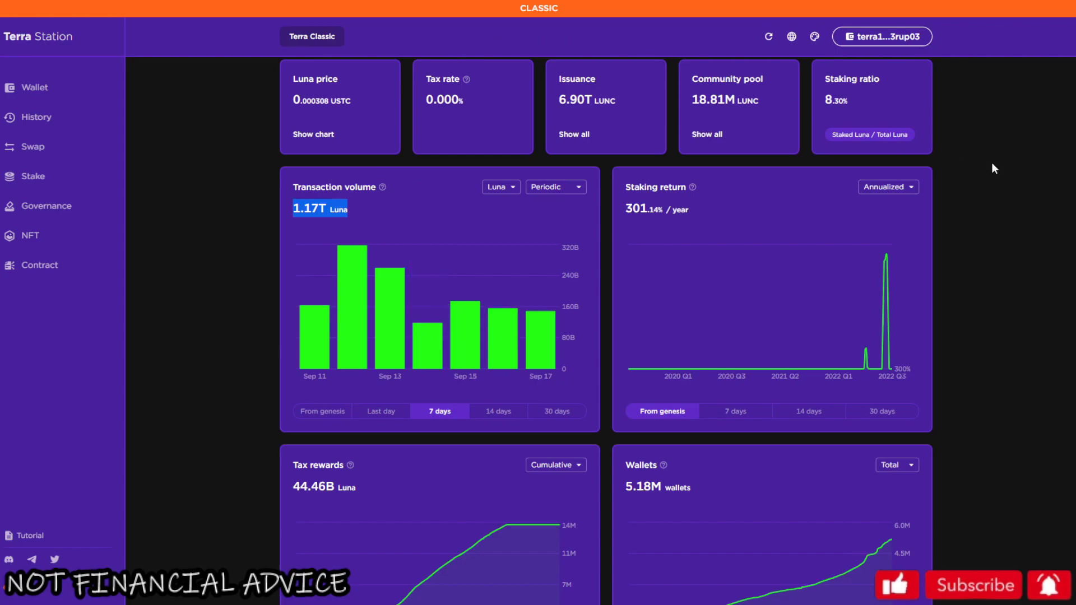
{"action": "mouse_move", "coordinate": [1019, 344]}
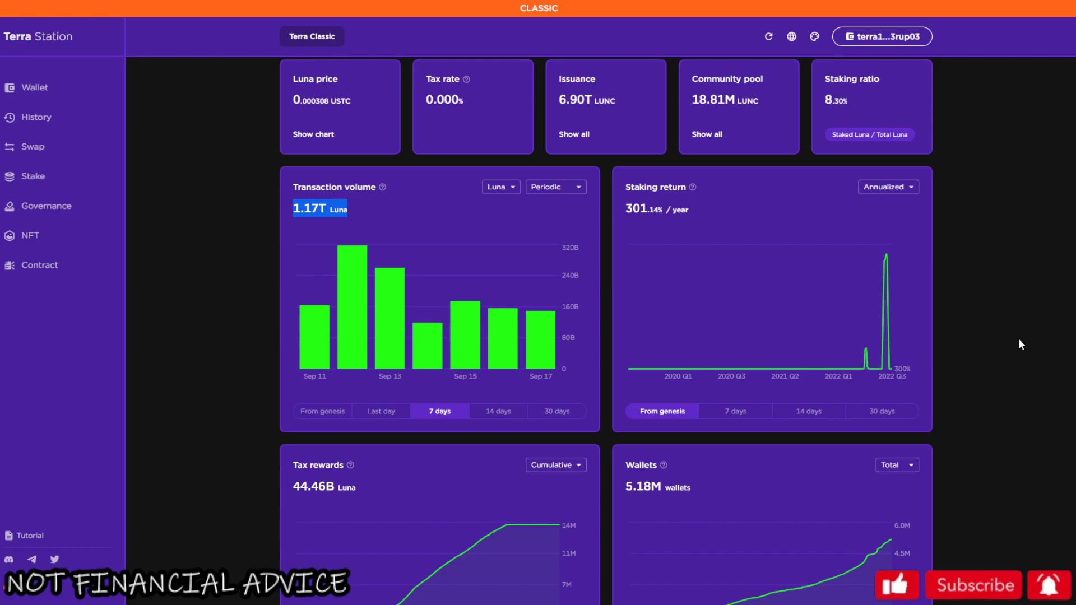
{"action": "mouse_move", "coordinate": [1029, 342]}
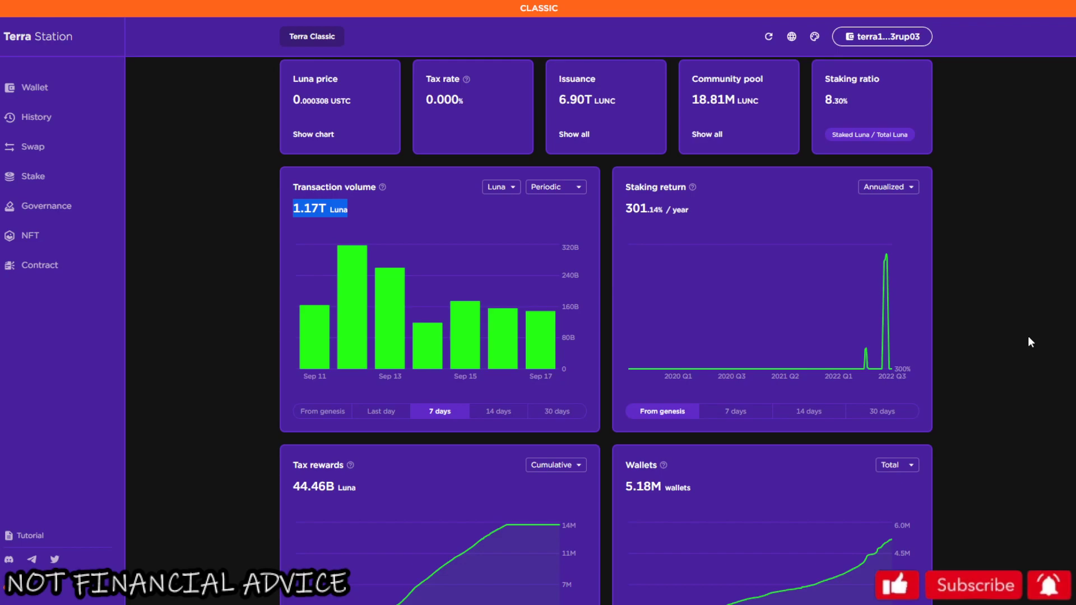
{"action": "mouse_move", "coordinate": [23, 181]}
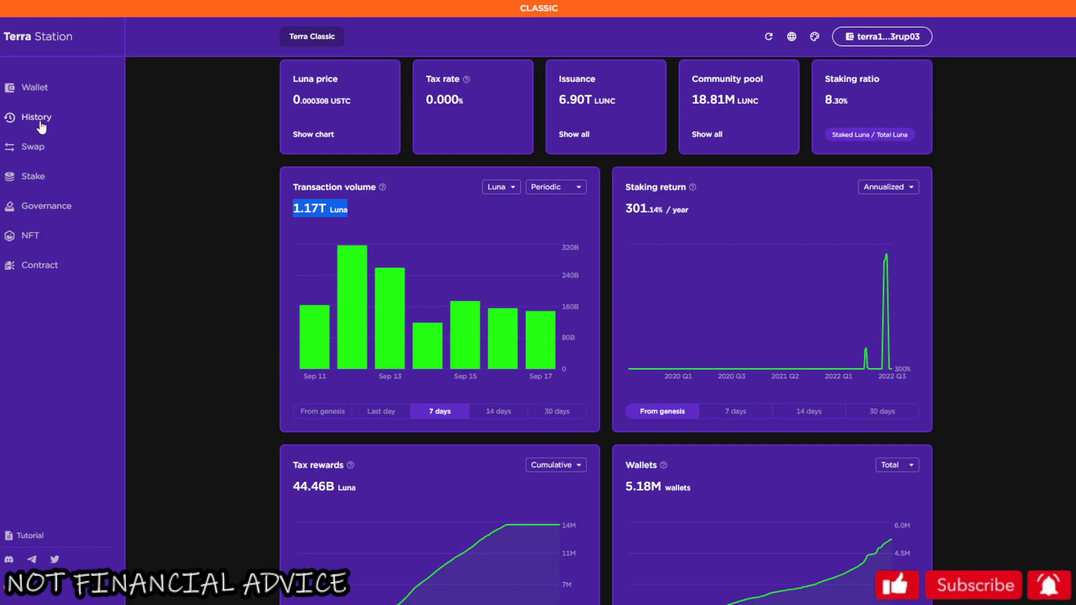
Go via History to the Swap page and list the coins available to swap into.
{"action": "left_click", "coordinate": [36, 117]}
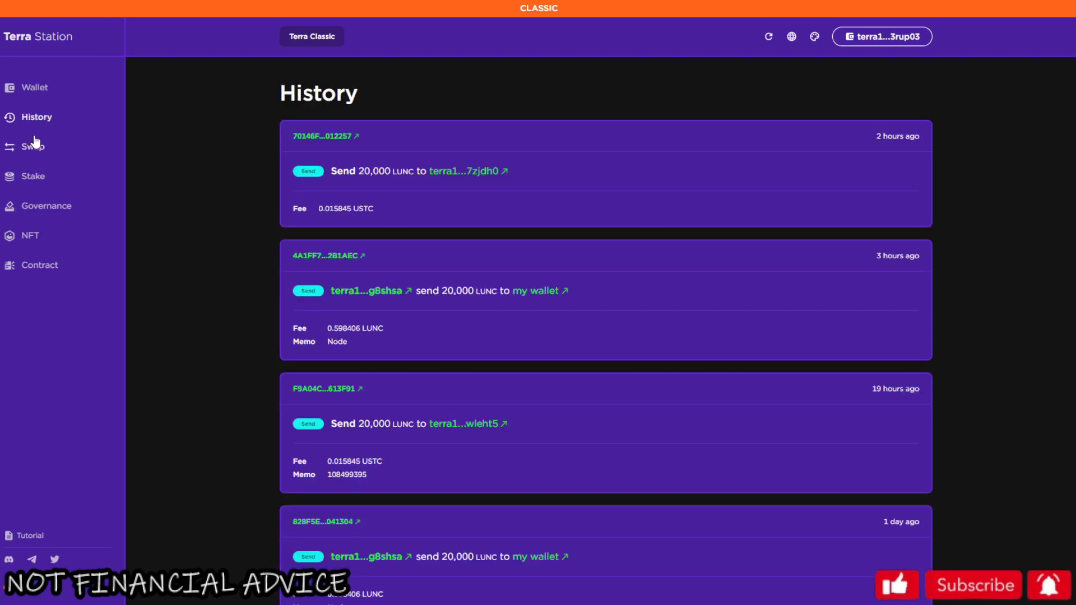
{"action": "left_click", "coordinate": [32, 145]}
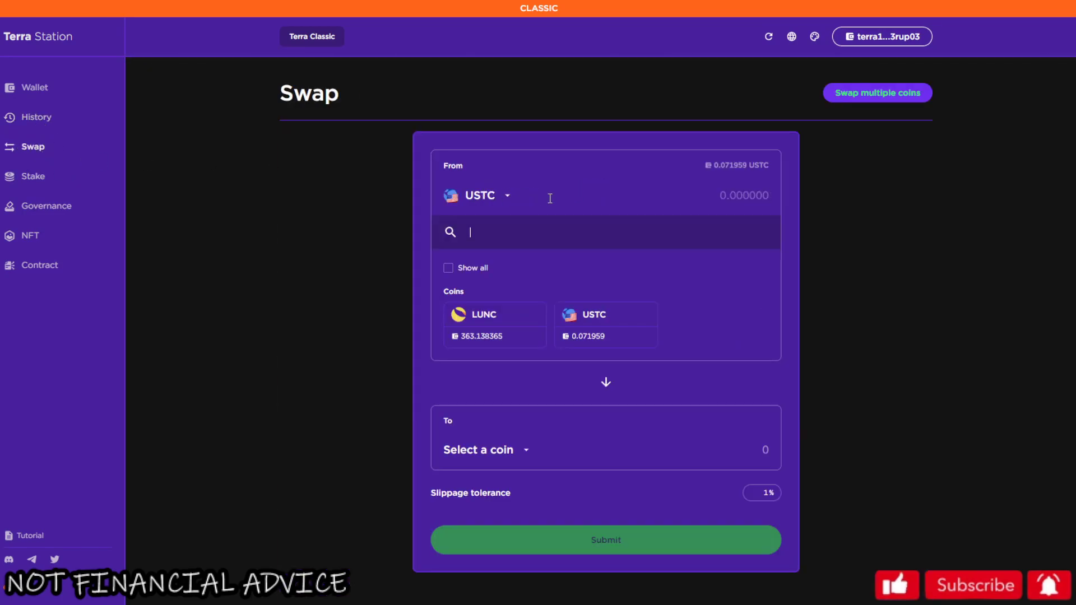
{"action": "left_click", "coordinate": [486, 450]}
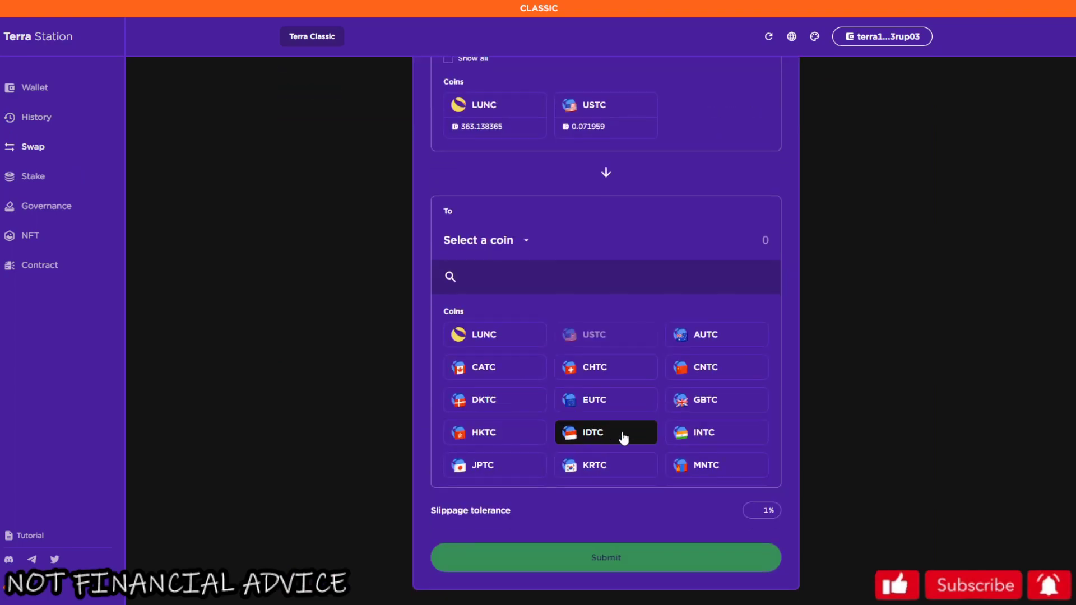
{"action": "scroll", "scroll_direction": "down", "scroll_amount": 3}
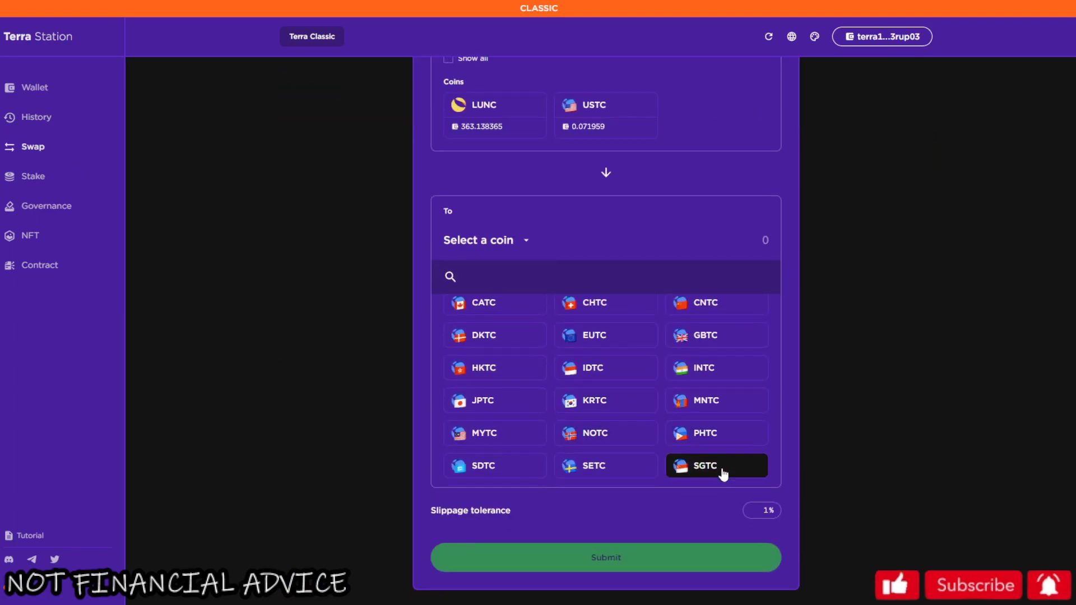
{"action": "scroll", "scroll_direction": "down", "scroll_amount": 3}
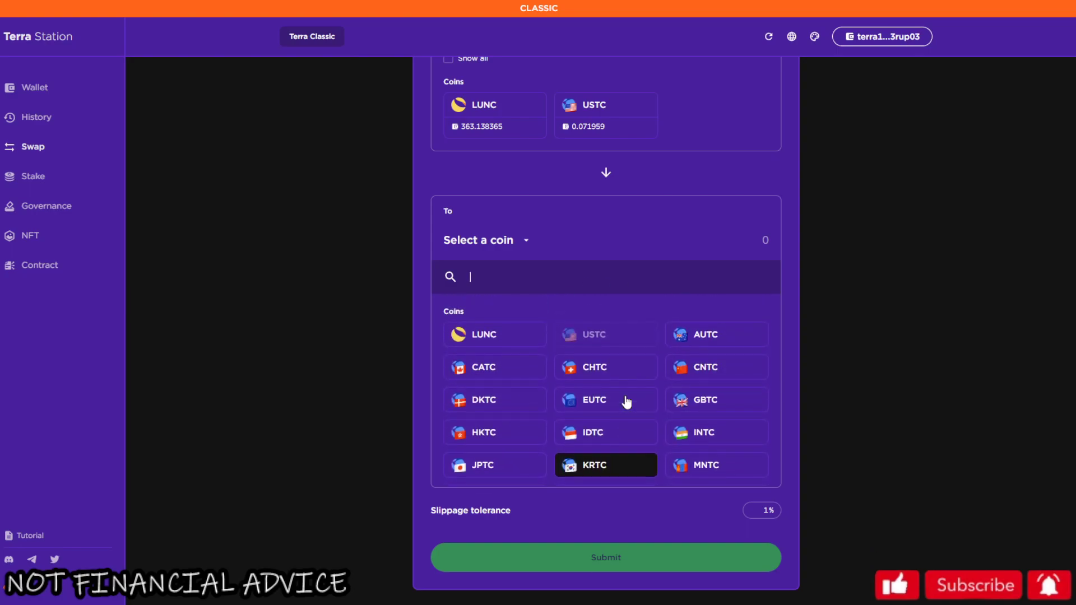
{"action": "mouse_move", "coordinate": [548, 466]}
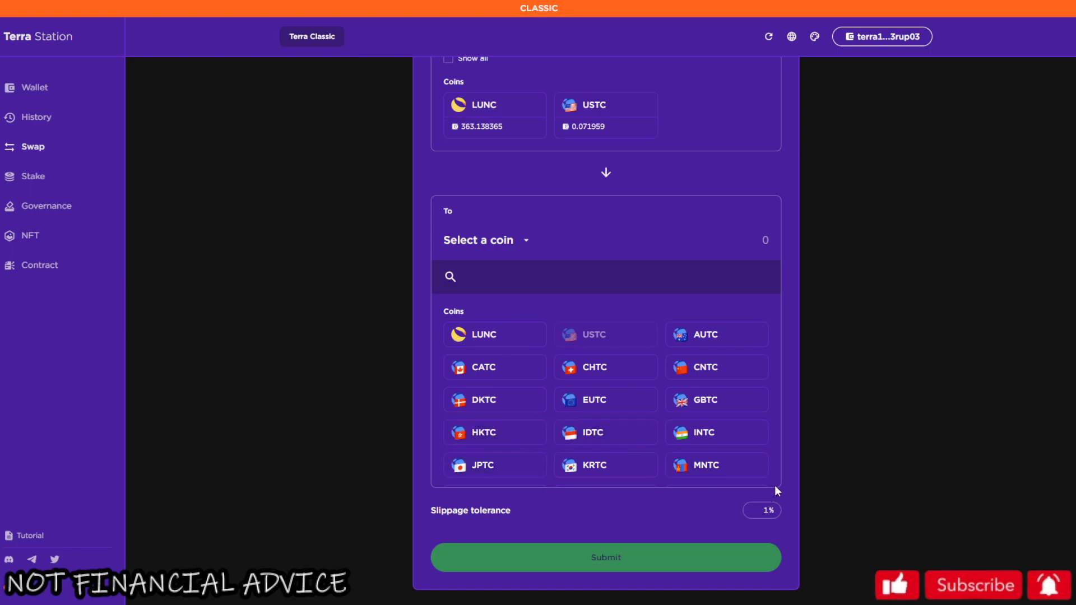
{"action": "scroll", "scroll_direction": "down", "scroll_amount": 3}
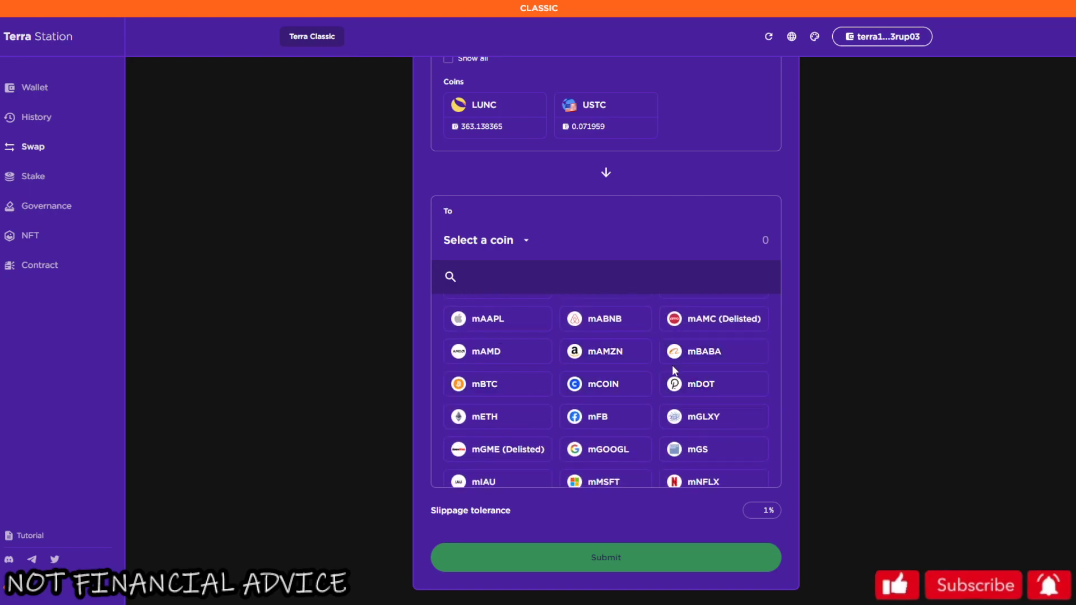
{"action": "scroll", "scroll_direction": "down", "scroll_amount": 3}
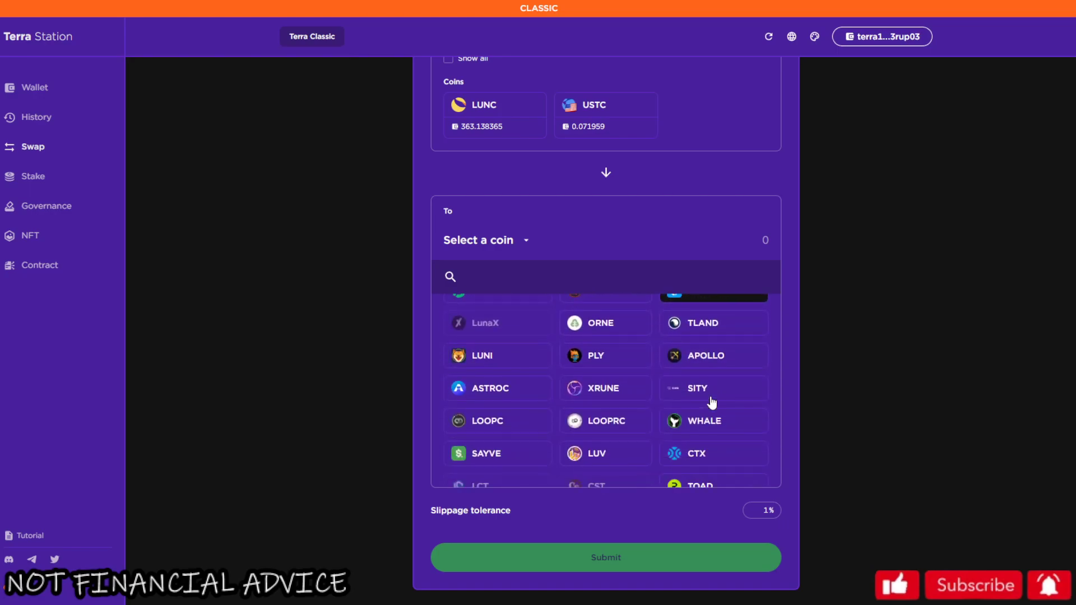
Scroll back and forth through the Coins and Tokens lists without choosing a destination.
{"action": "scroll", "scroll_direction": "up", "scroll_amount": 3}
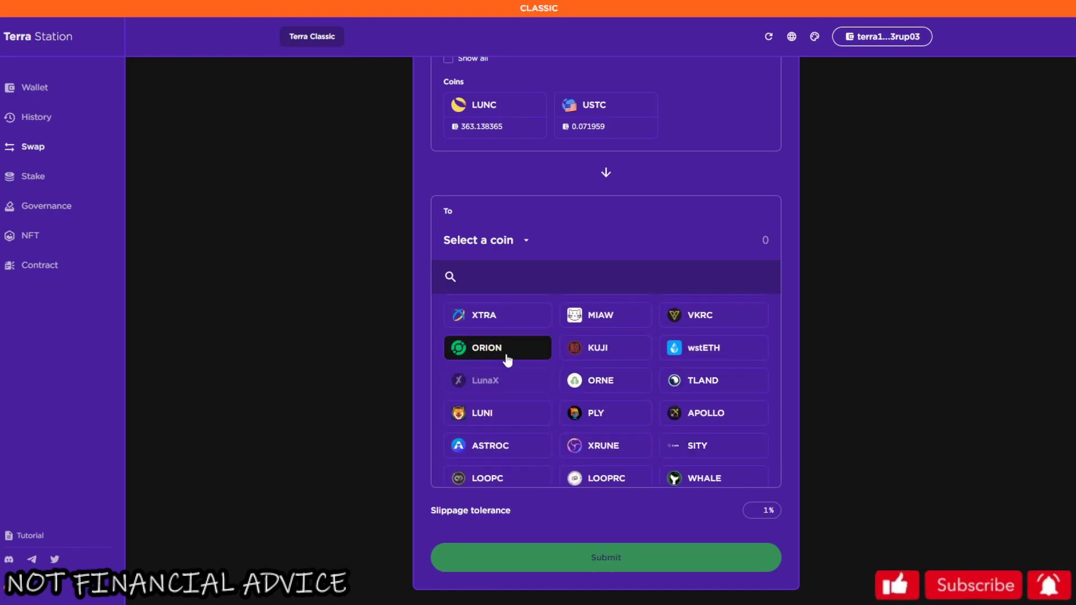
{"action": "scroll", "scroll_direction": "down", "scroll_amount": 3}
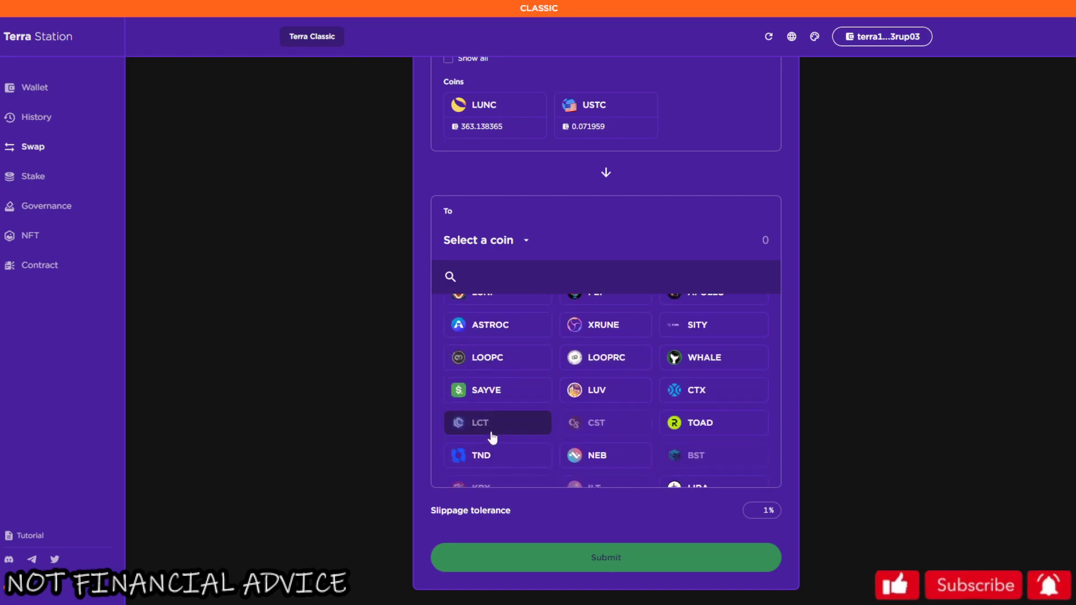
{"action": "scroll", "scroll_direction": "up", "scroll_amount": 3}
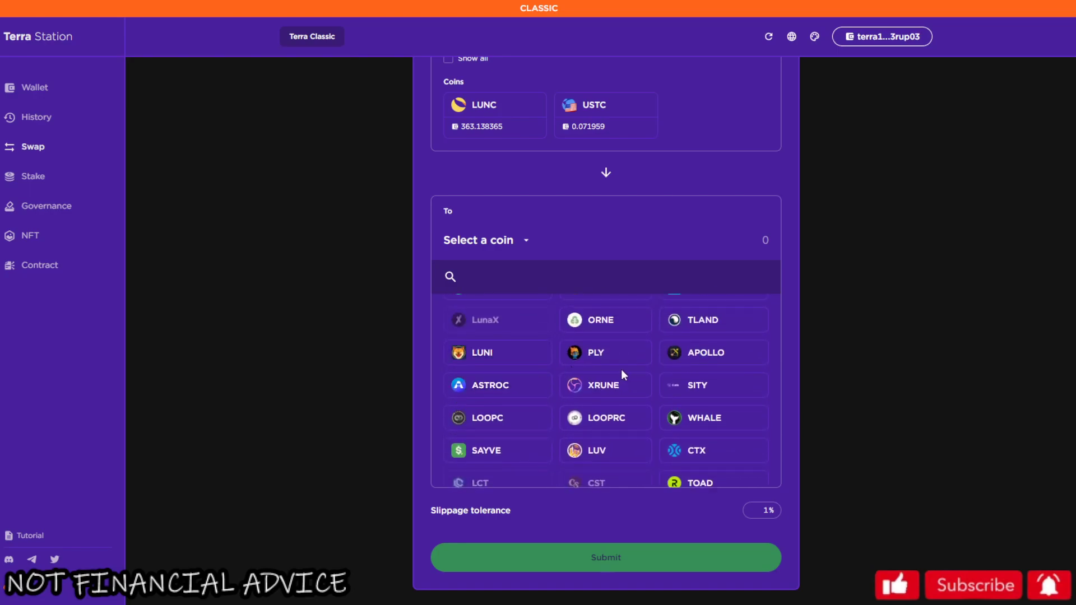
{"action": "scroll", "scroll_direction": "up", "scroll_amount": 3}
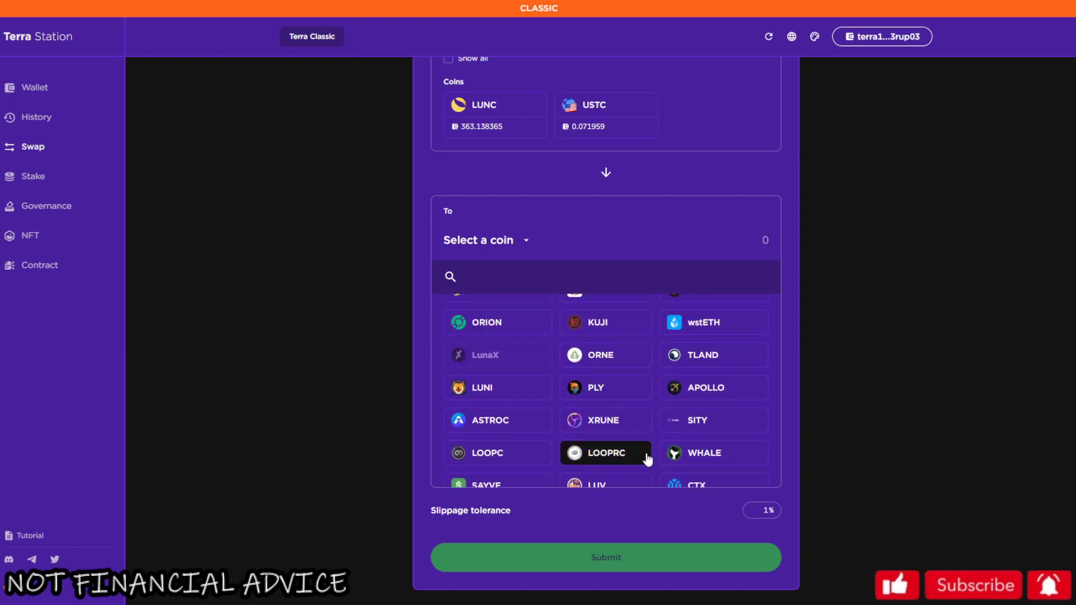
{"action": "scroll", "scroll_direction": "down", "scroll_amount": 3}
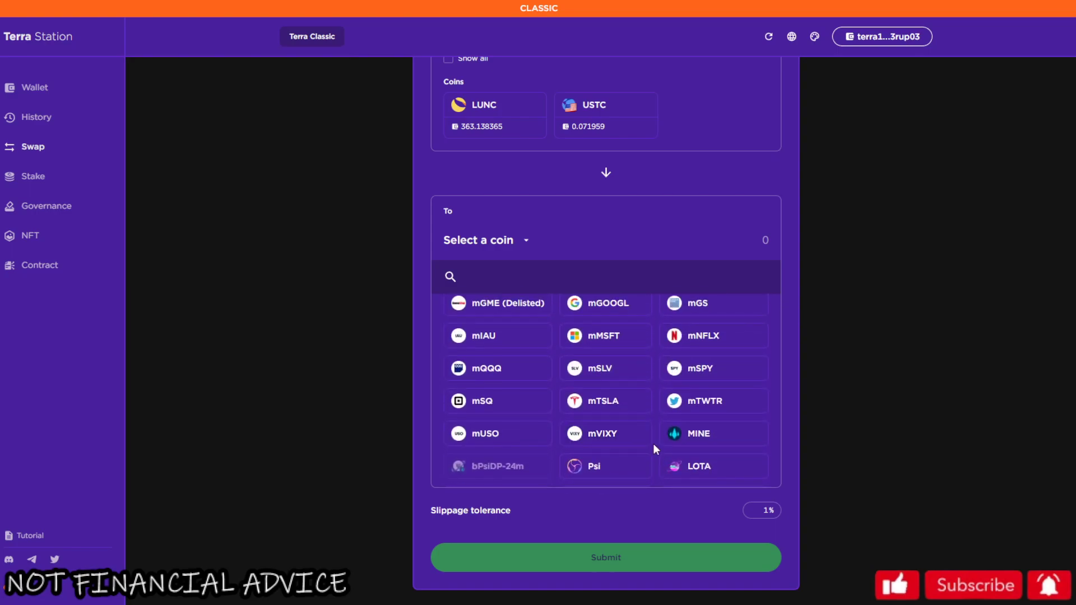
{"action": "scroll", "scroll_direction": "down", "scroll_amount": 3}
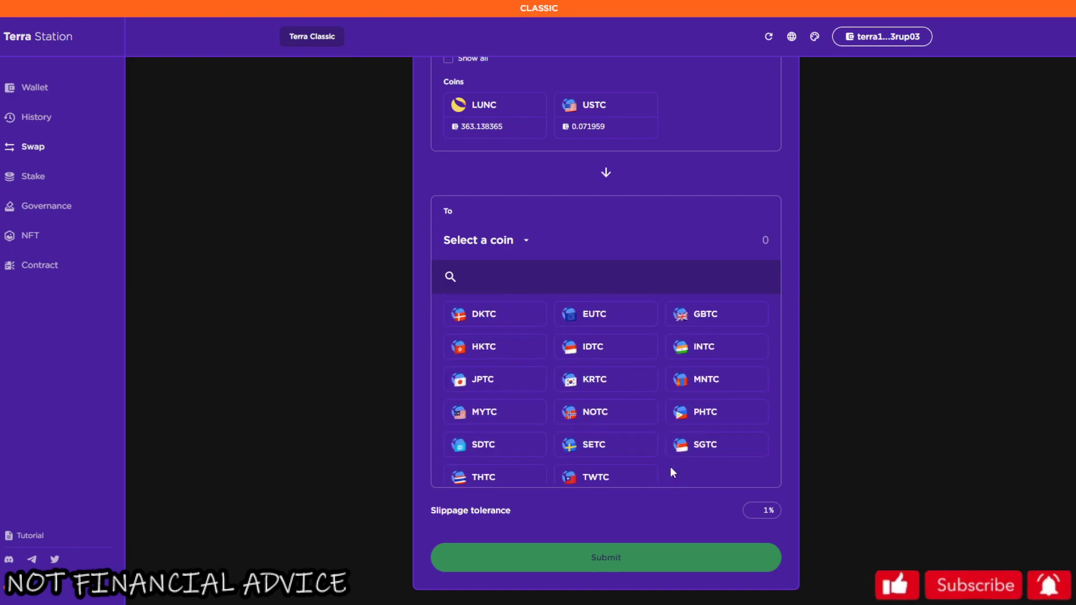
{"action": "scroll", "scroll_direction": "down", "scroll_amount": 3}
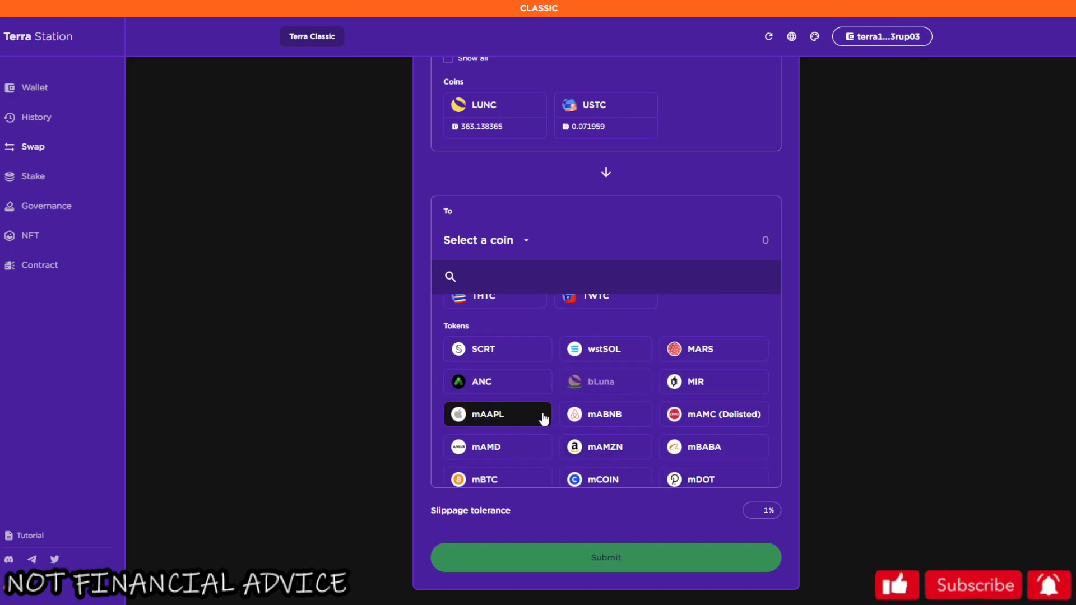
{"action": "mouse_move", "coordinate": [583, 369]}
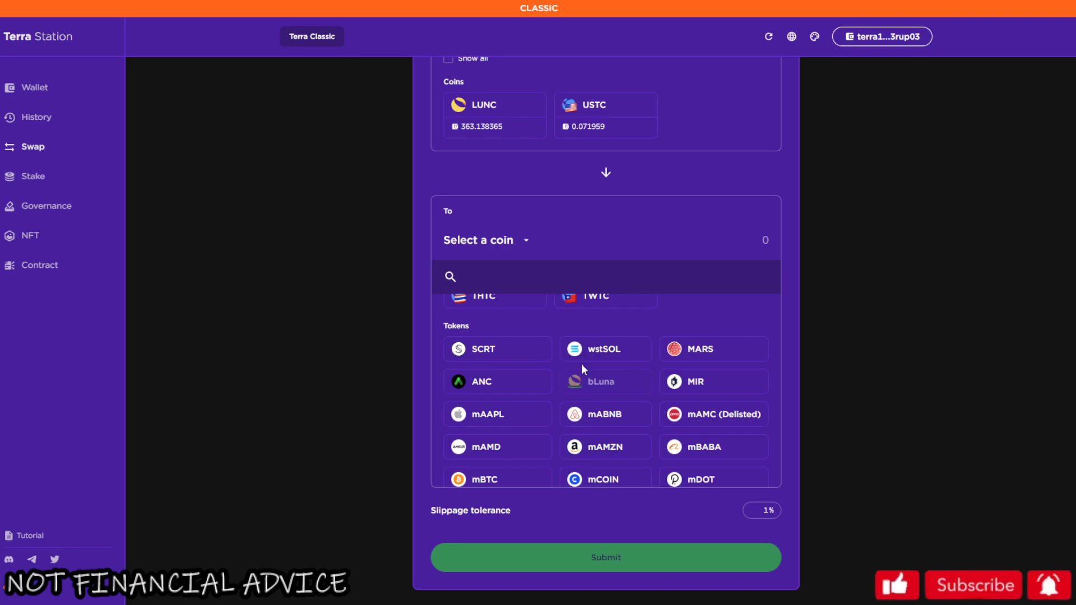
{"action": "mouse_move", "coordinate": [585, 400]}
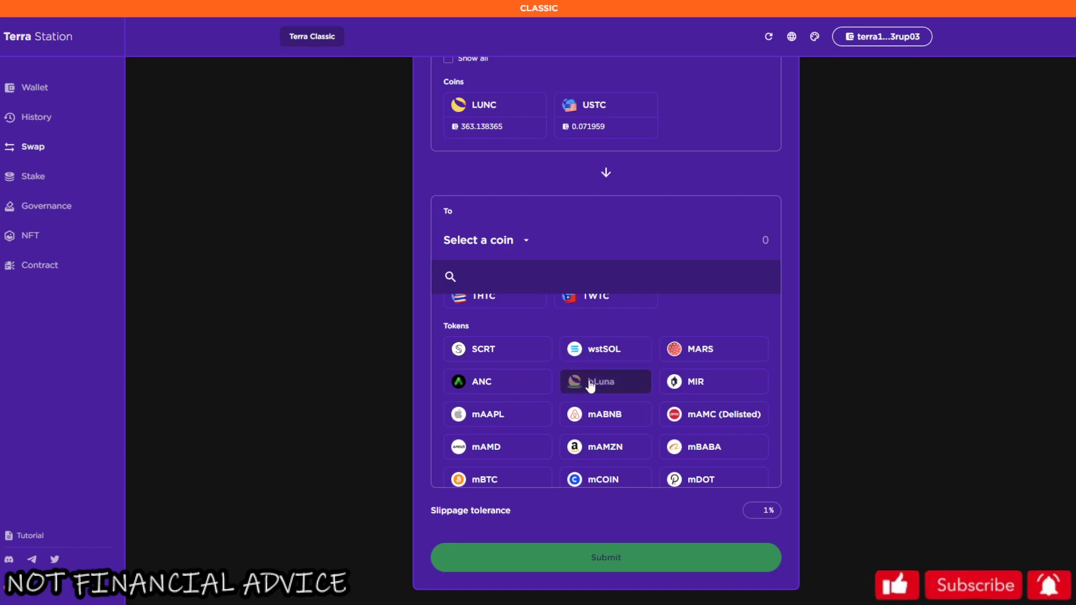
{"action": "mouse_move", "coordinate": [22, 48]}
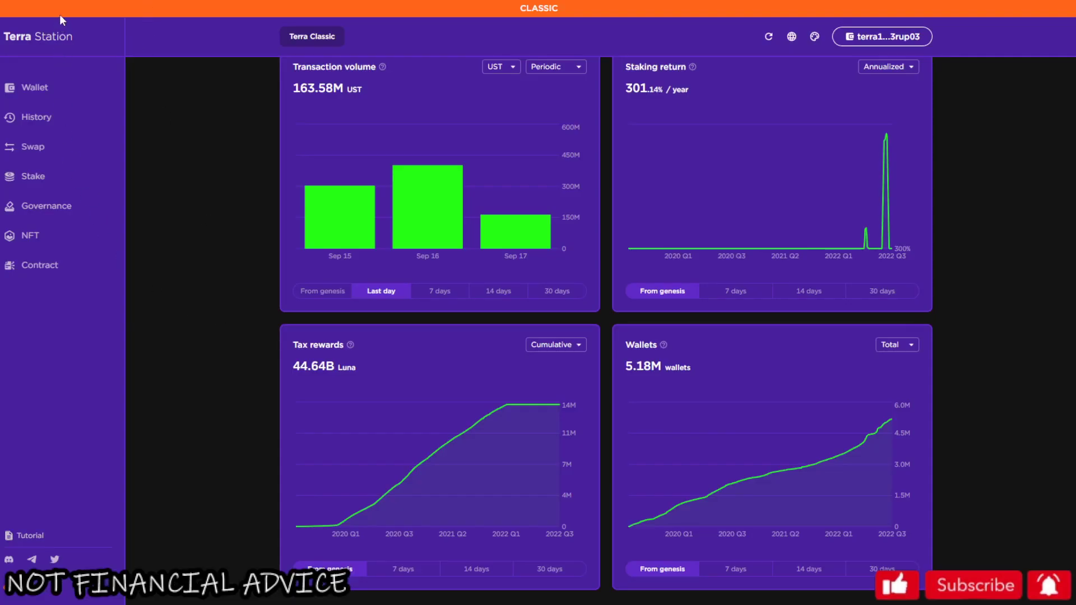
Scroll back to the top of the Dashboard overview.
{"action": "scroll", "scroll_direction": "up", "scroll_amount": 3}
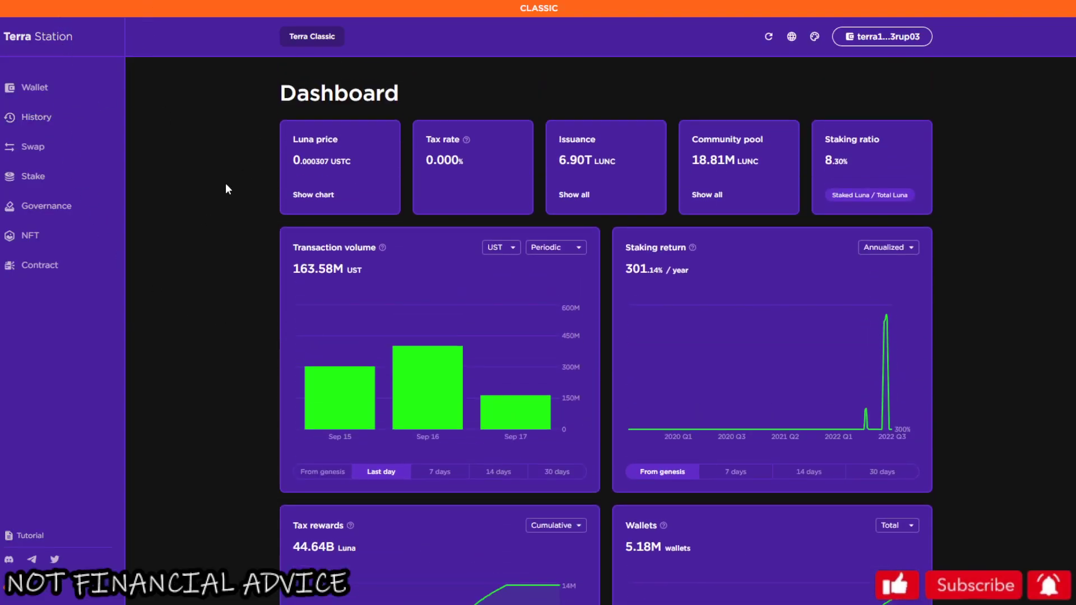
{"action": "mouse_move", "coordinate": [271, 222]}
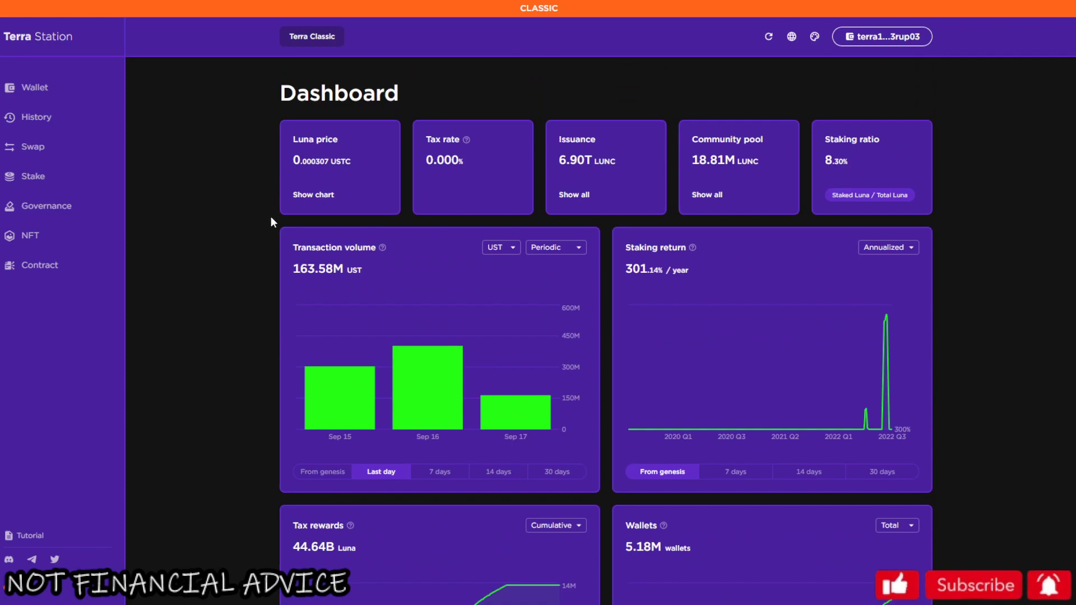
{"action": "mouse_move", "coordinate": [259, 172]}
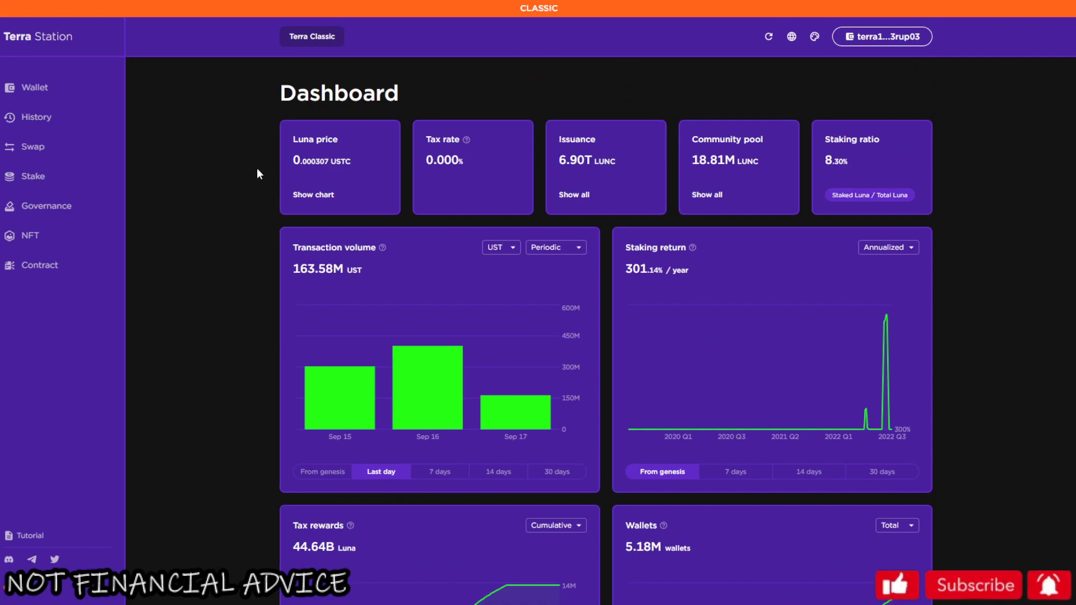
{"action": "mouse_move", "coordinate": [515, 199]}
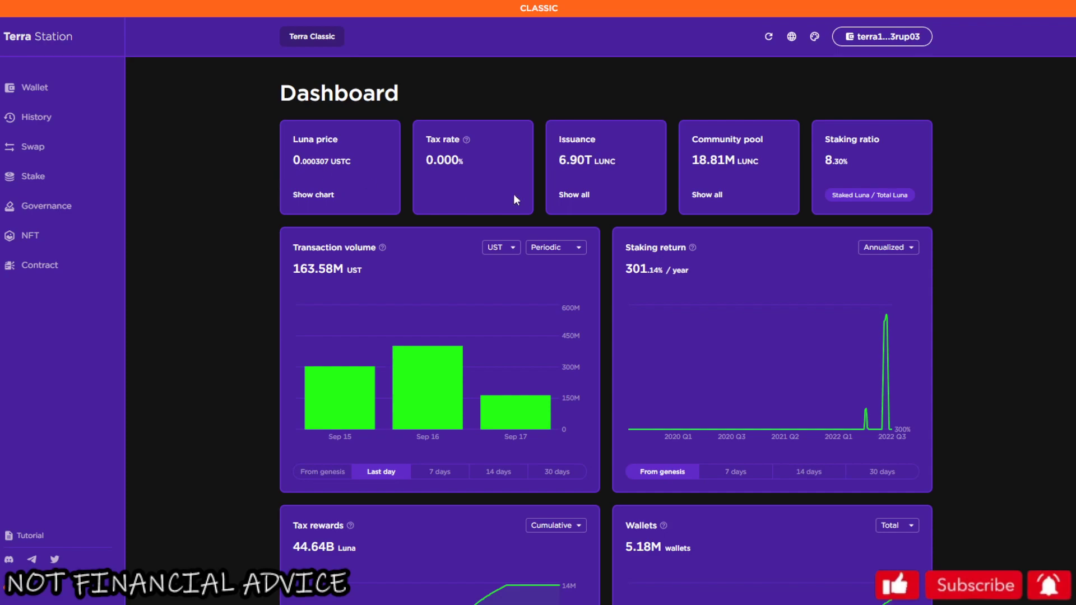
{"action": "mouse_move", "coordinate": [182, 50]}
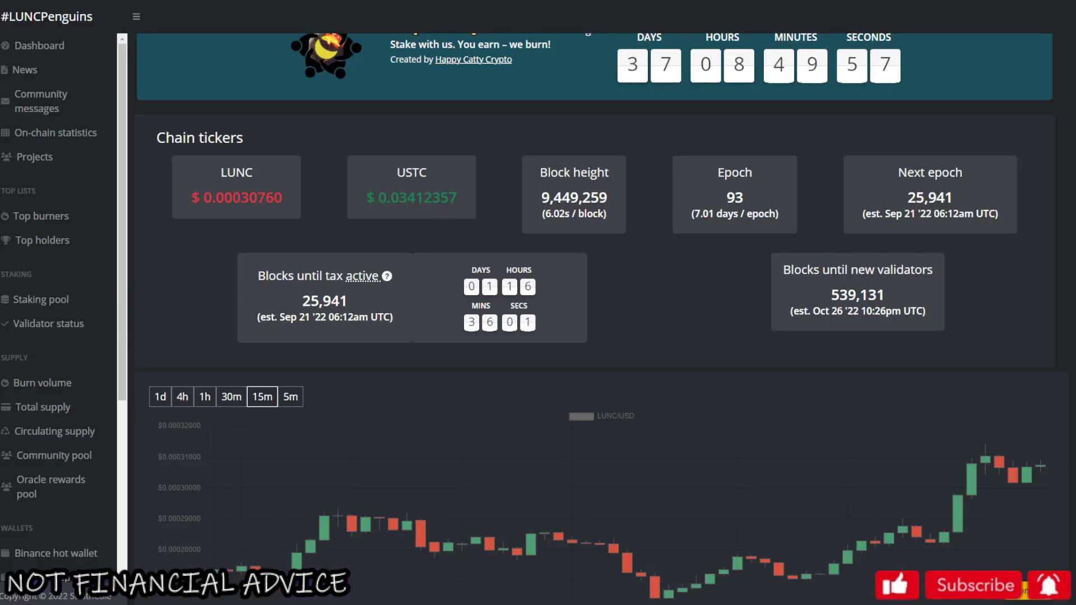
{"action": "scroll", "scroll_direction": "up", "scroll_amount": 3}
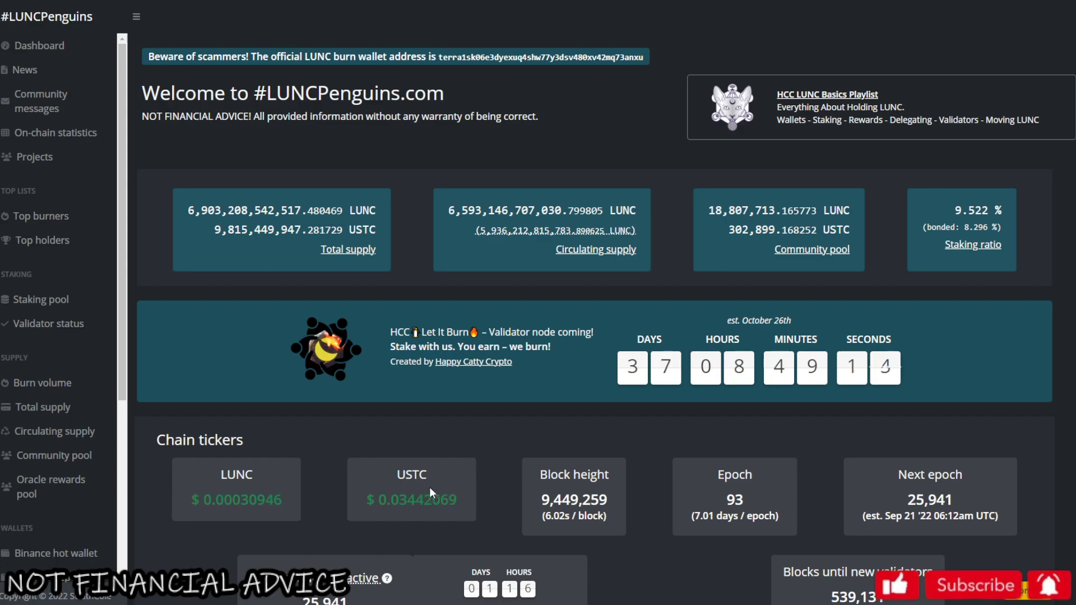
{"action": "mouse_move", "coordinate": [300, 459]}
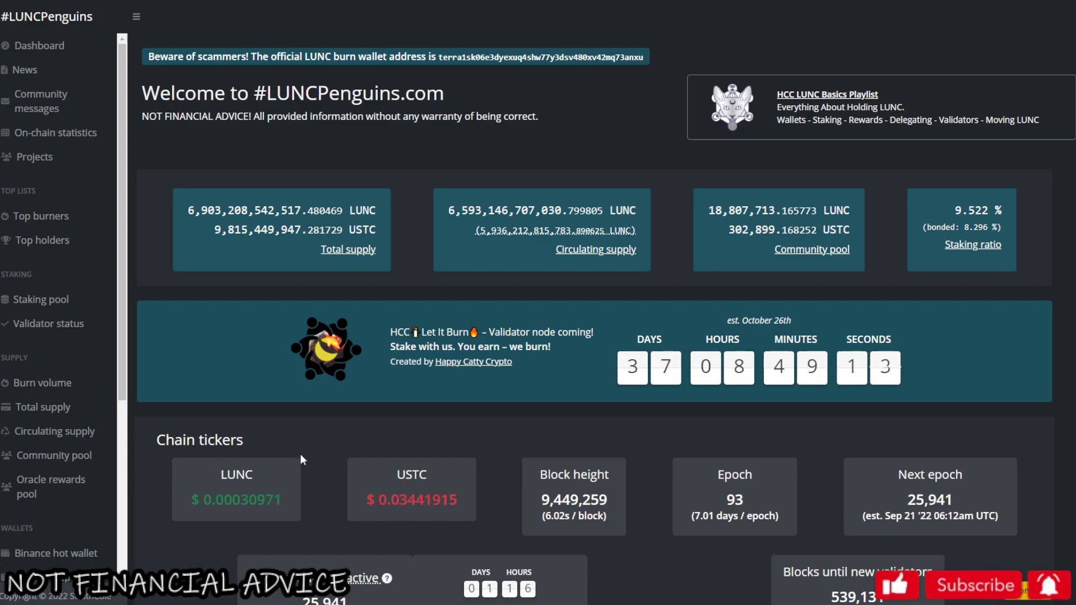
{"action": "mouse_move", "coordinate": [527, 405]}
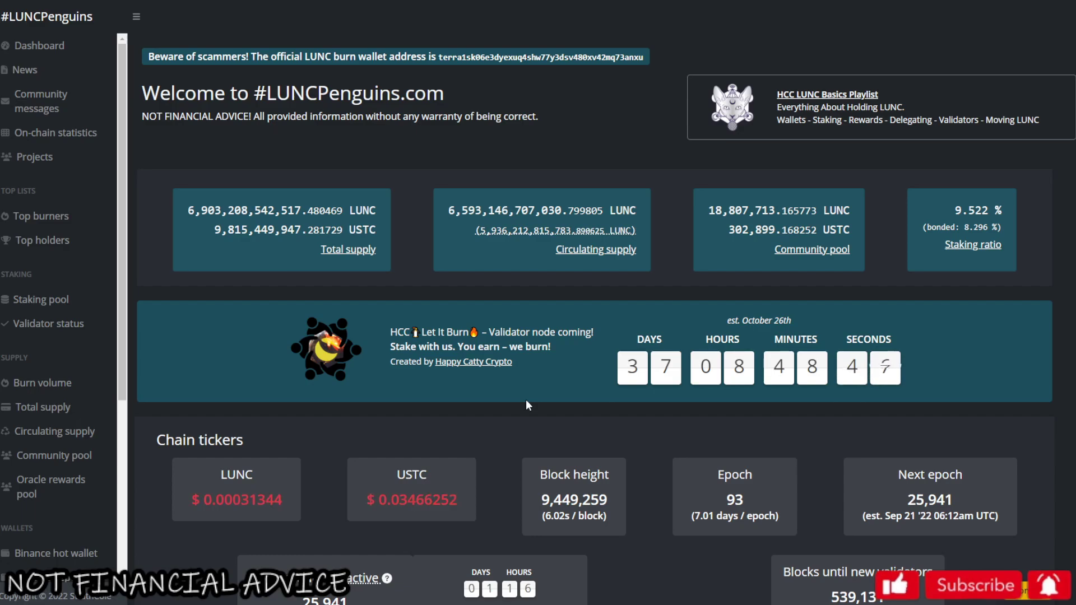
{"action": "mouse_move", "coordinate": [687, 415]}
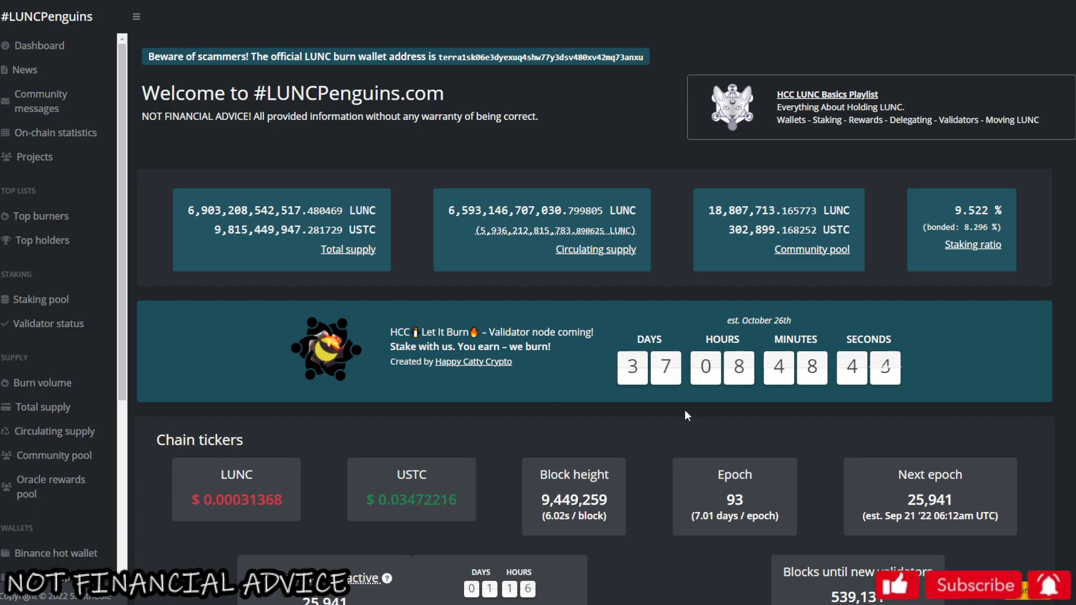